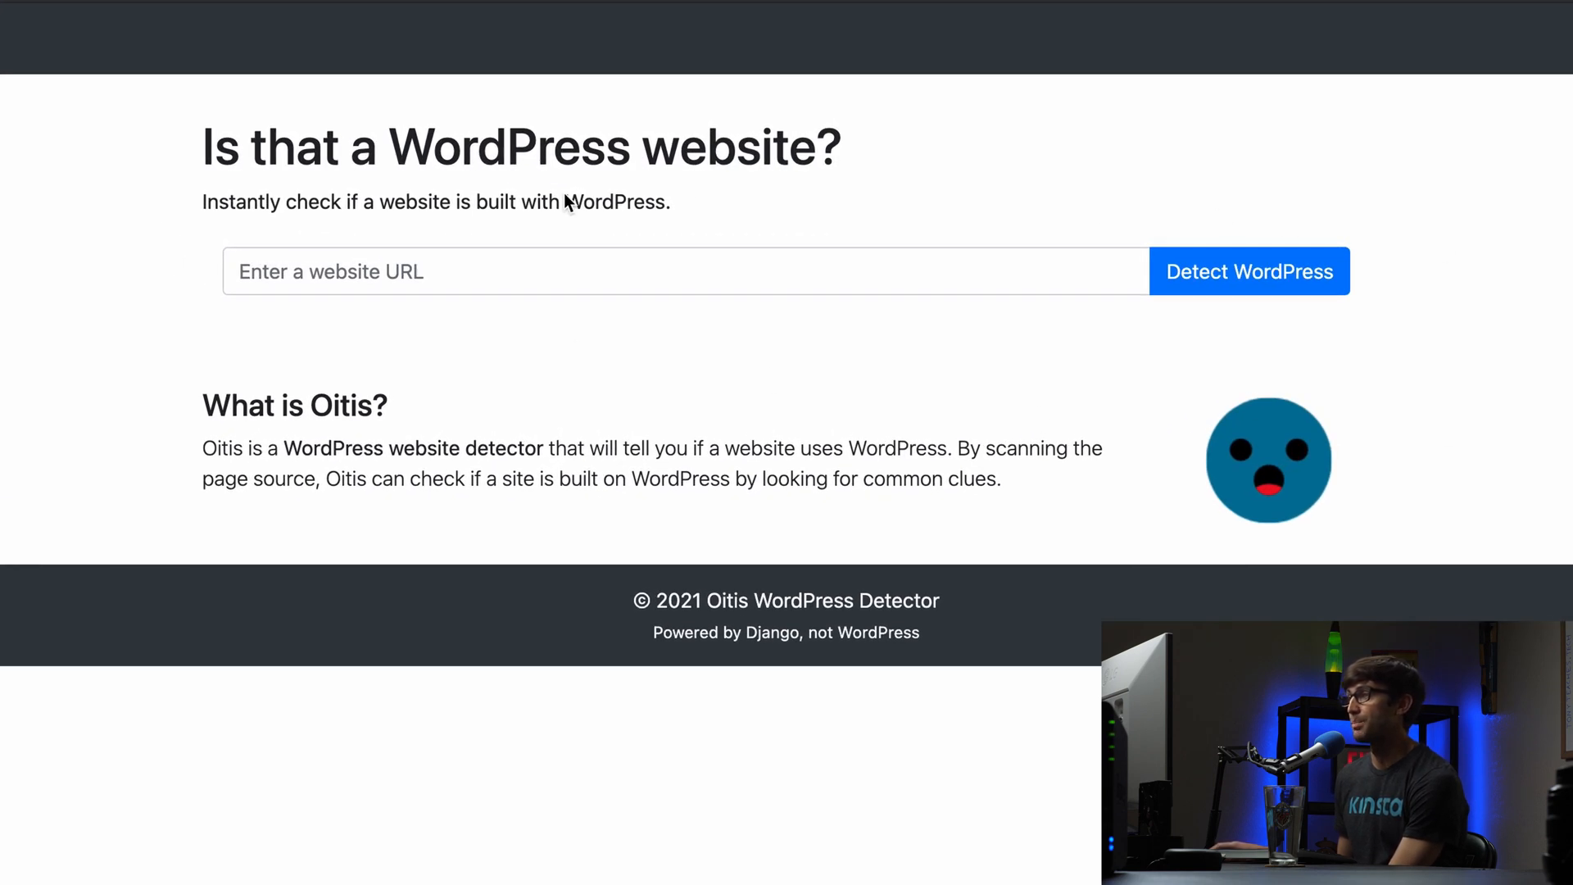
Enter tonyteaches.tech and run the detector, which confirms it is a WordPress site
click(685, 271)
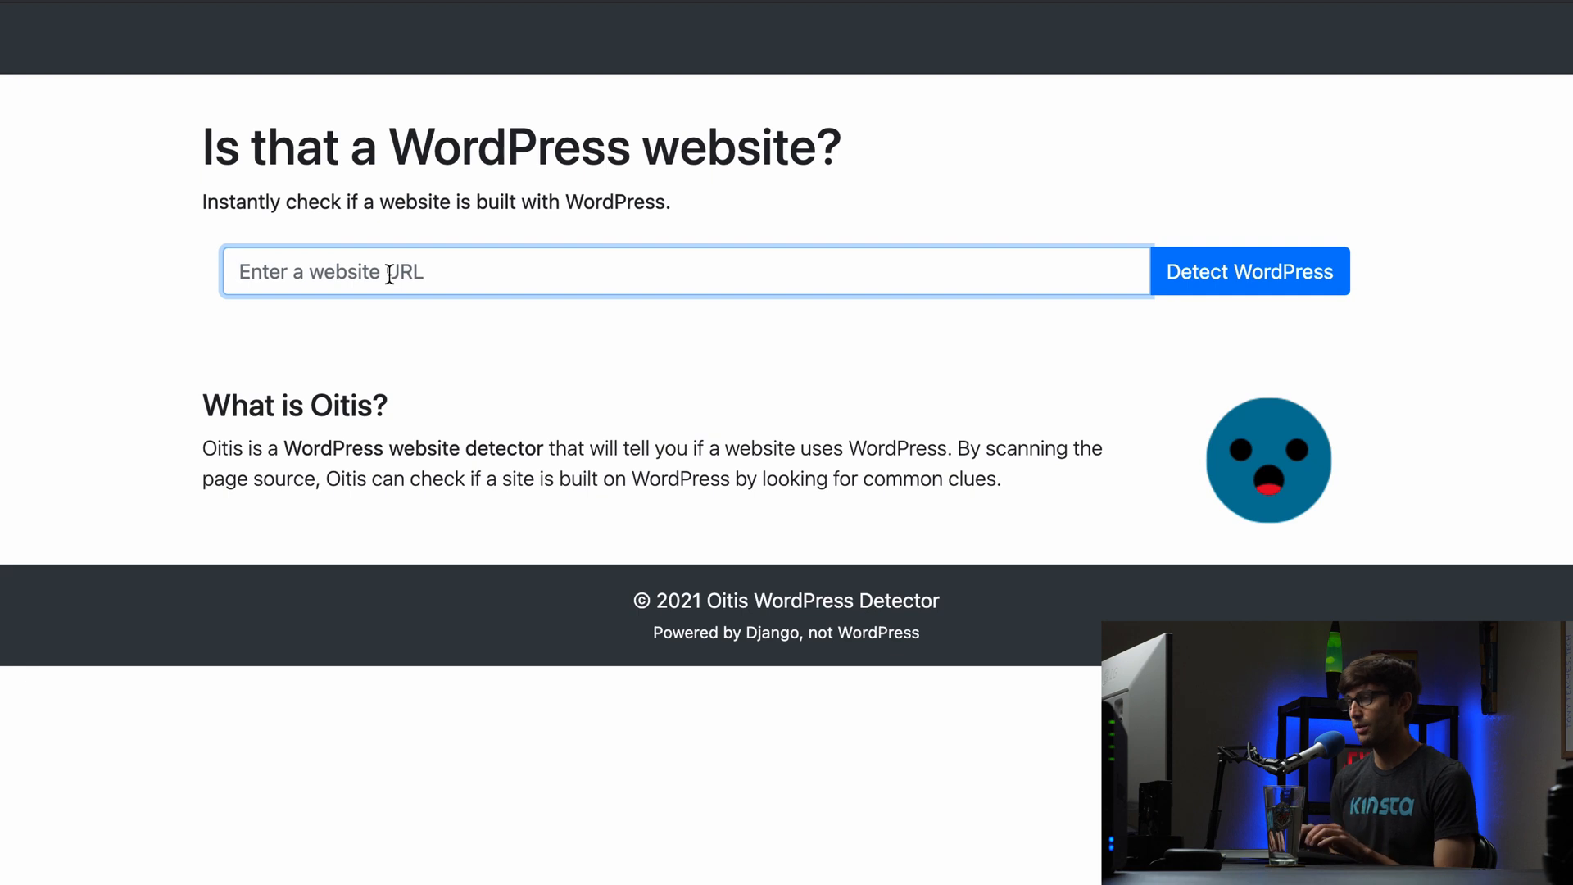
text(tonyteaches.tech)
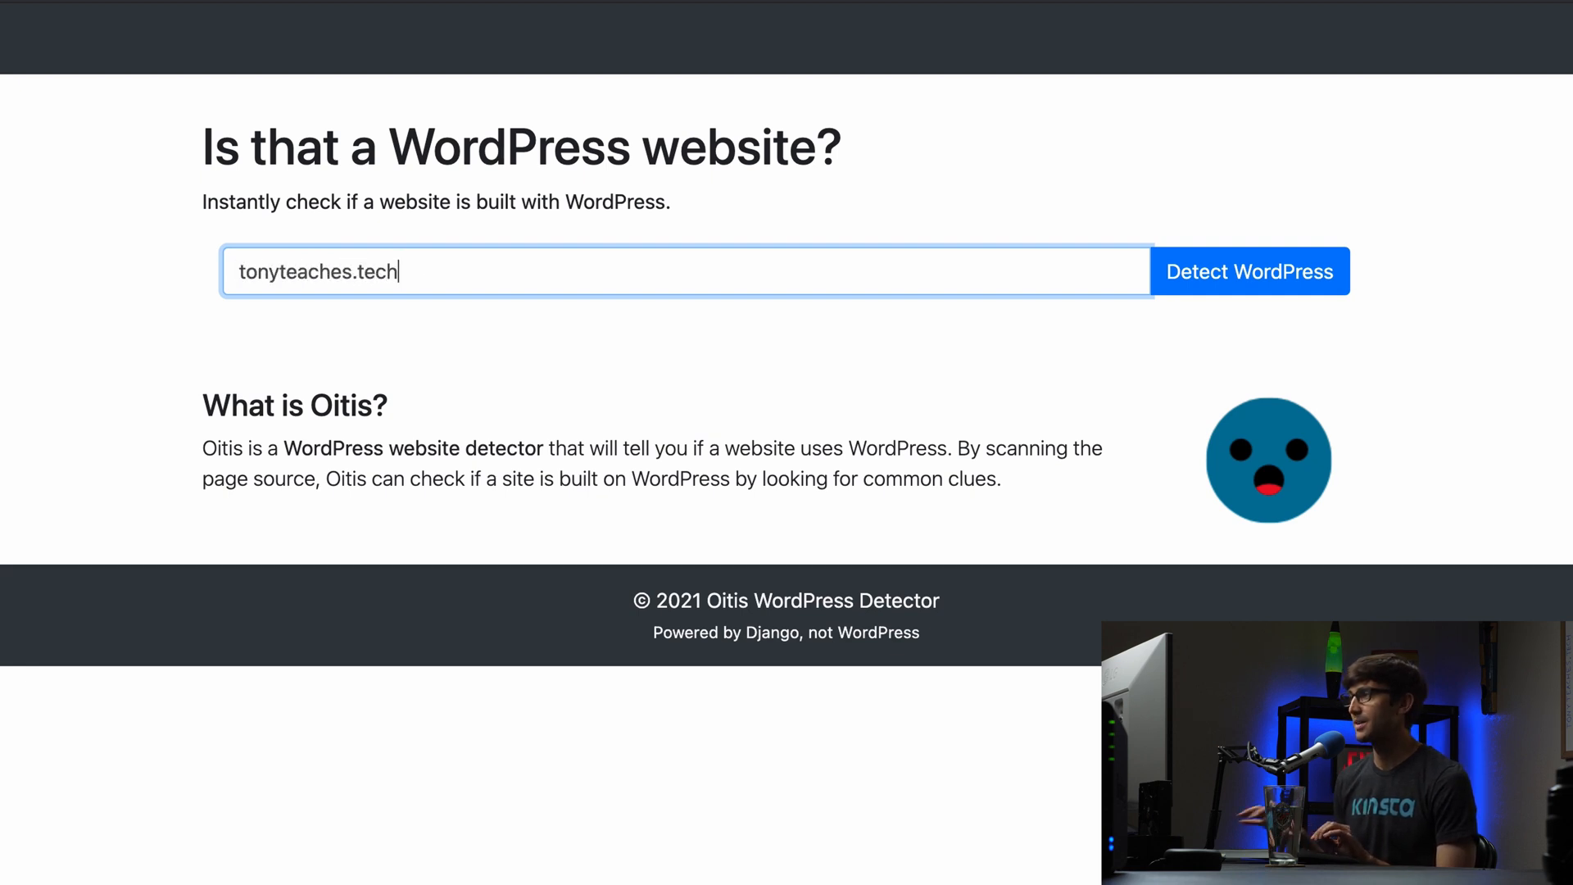
click(1250, 270)
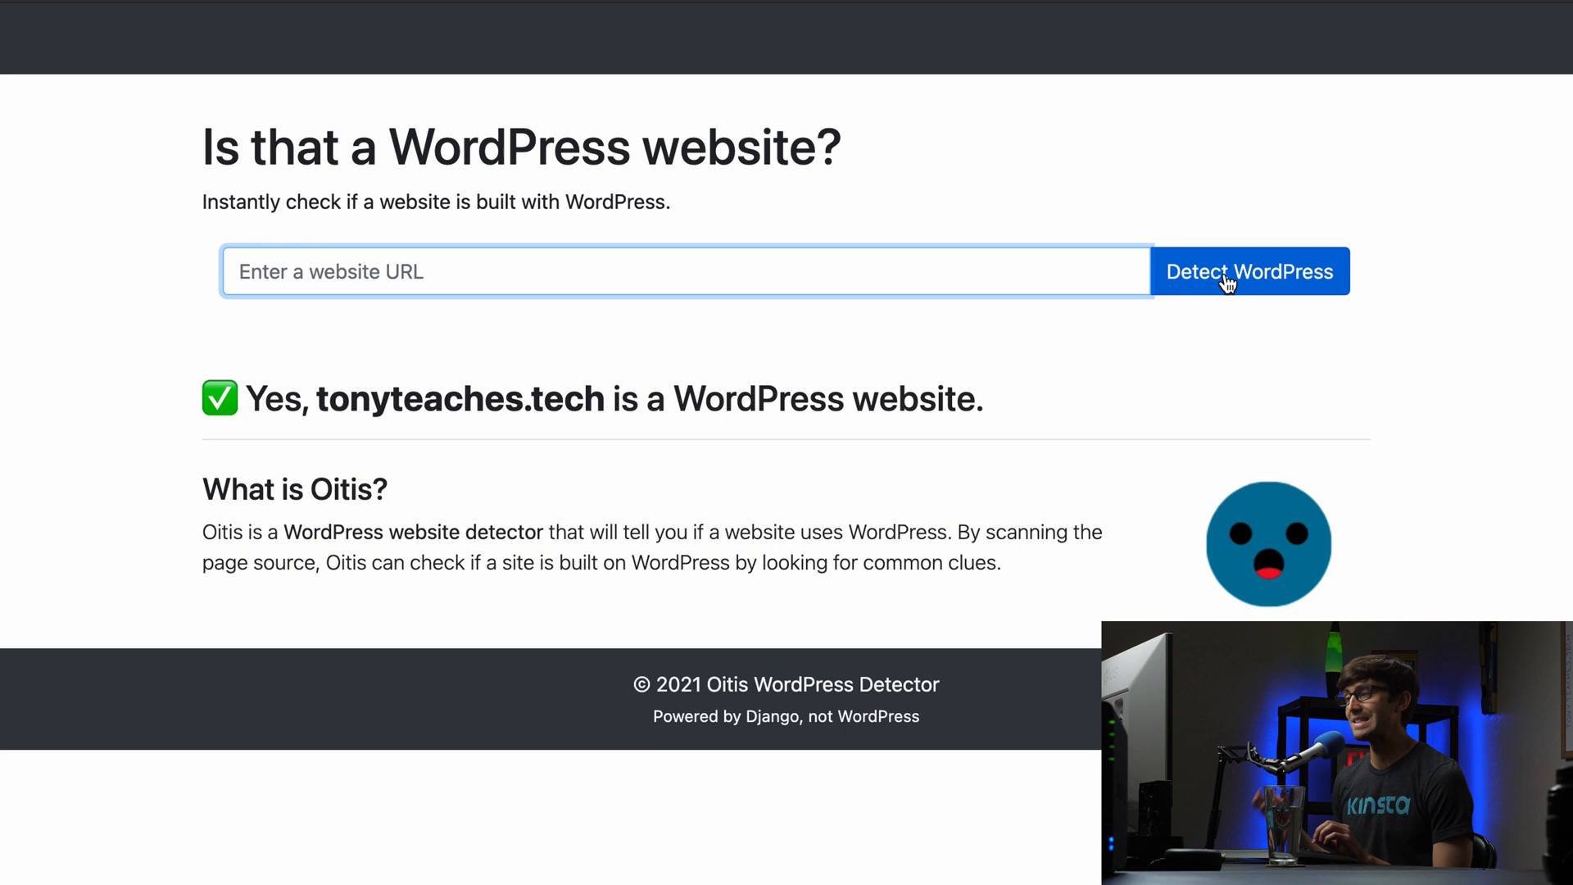
mouse_move(866, 256)
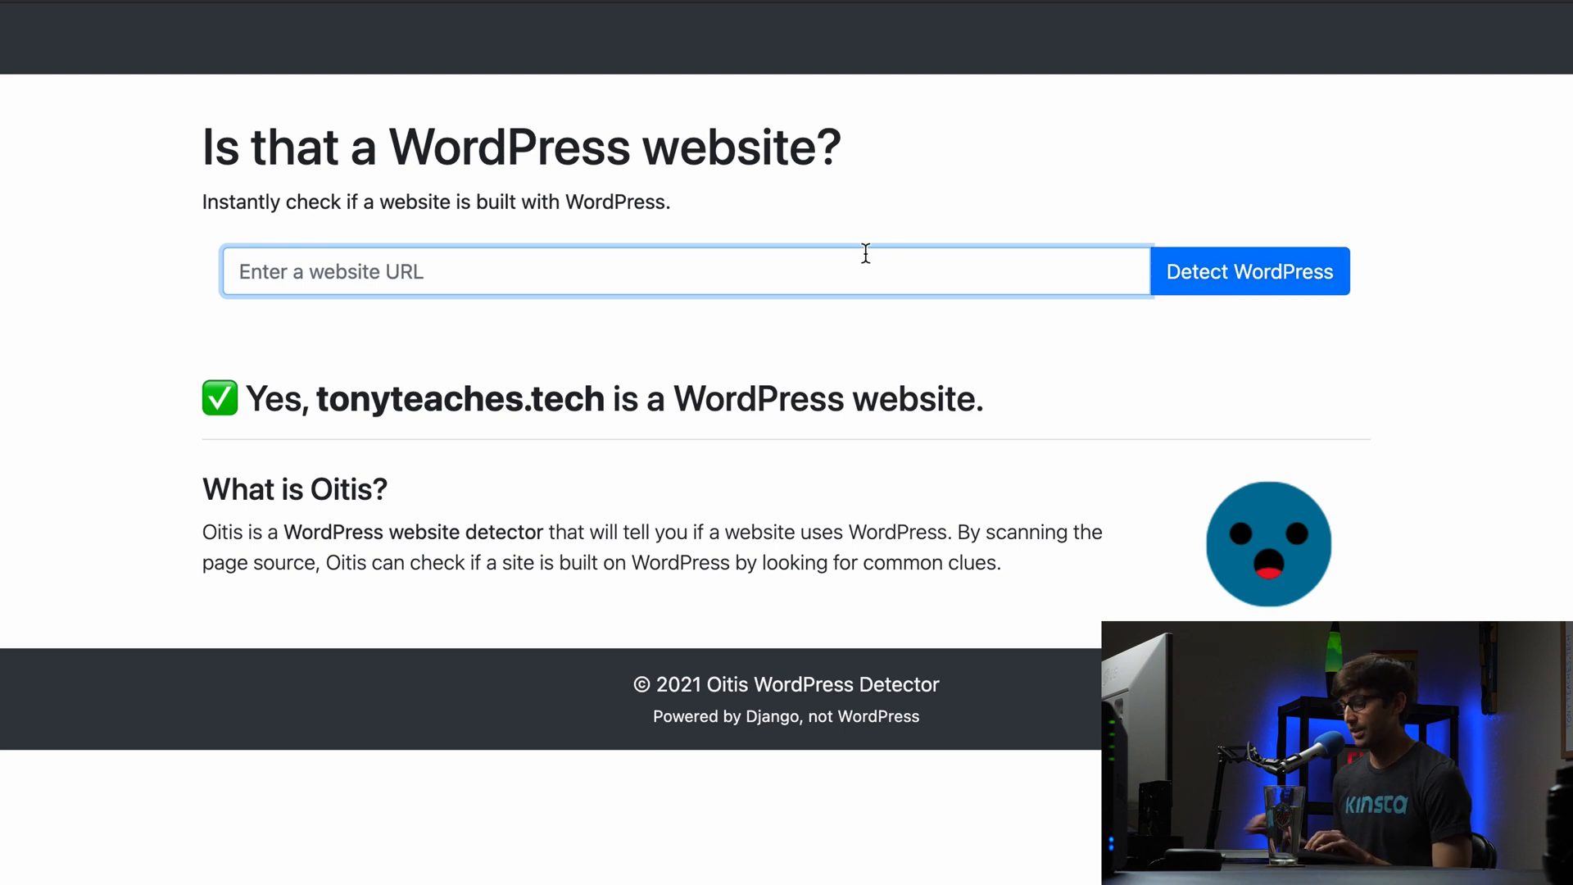
Enter google.com and run the detector, which reports it is not a WordPress site
text(google)
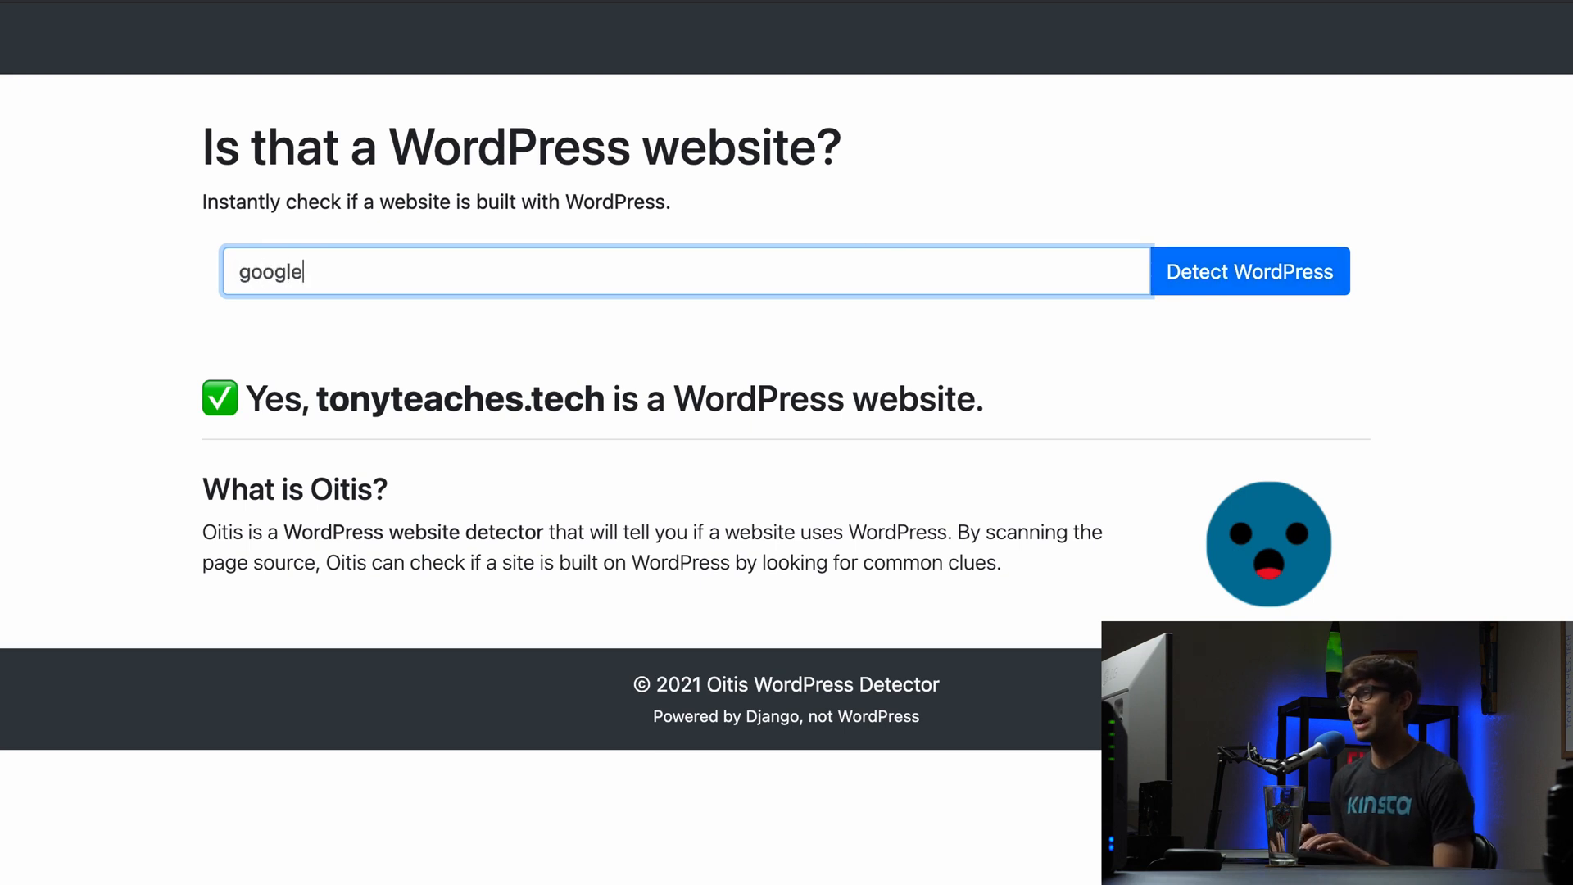
click(1250, 270)
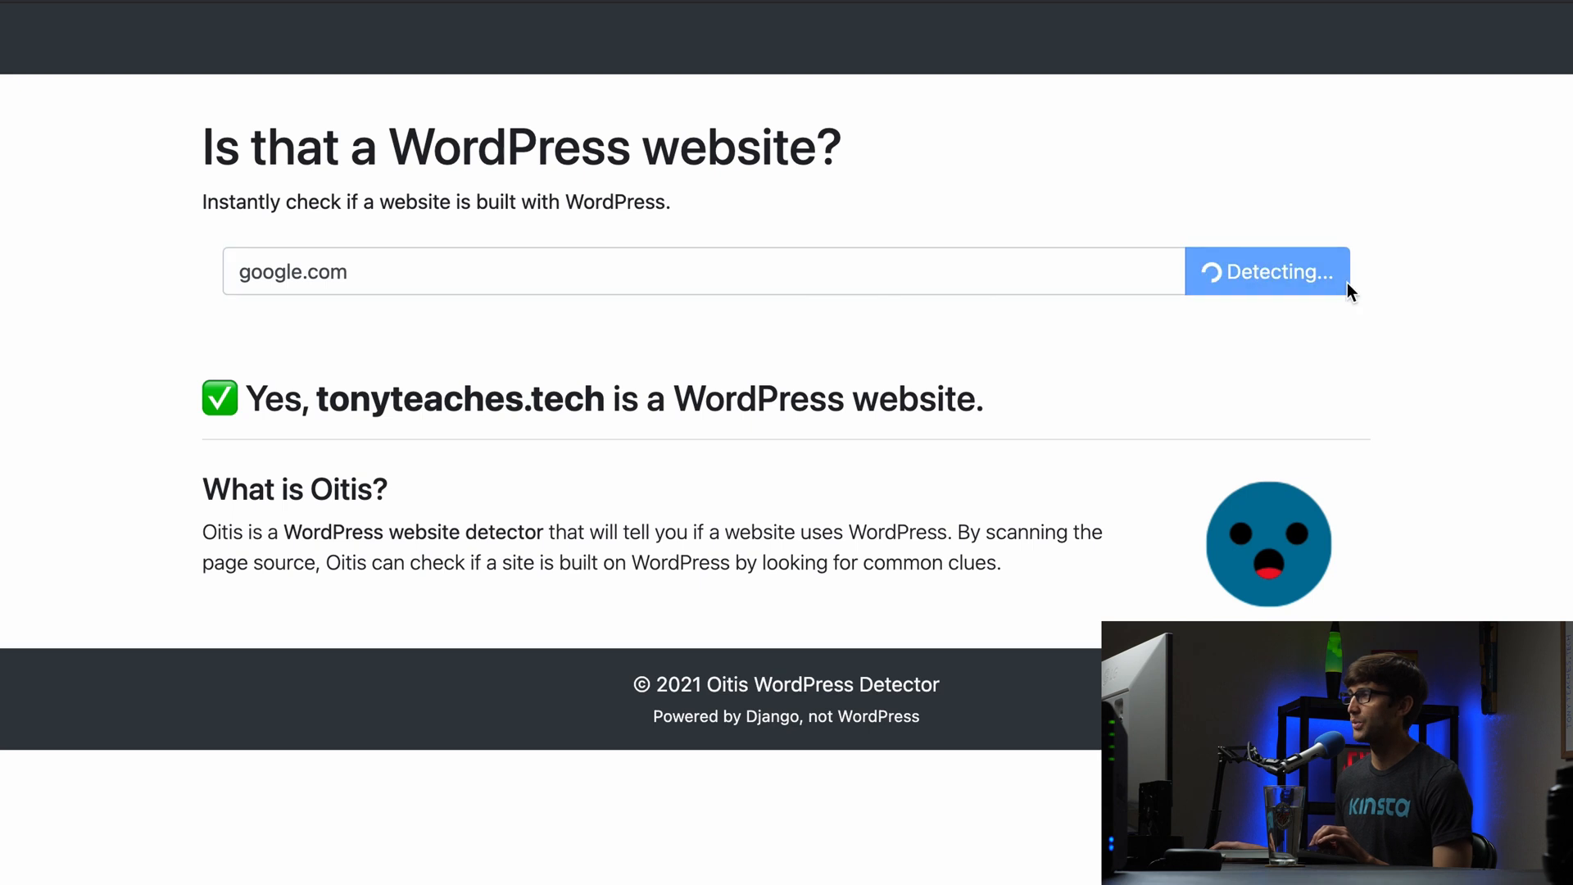
click(1267, 270)
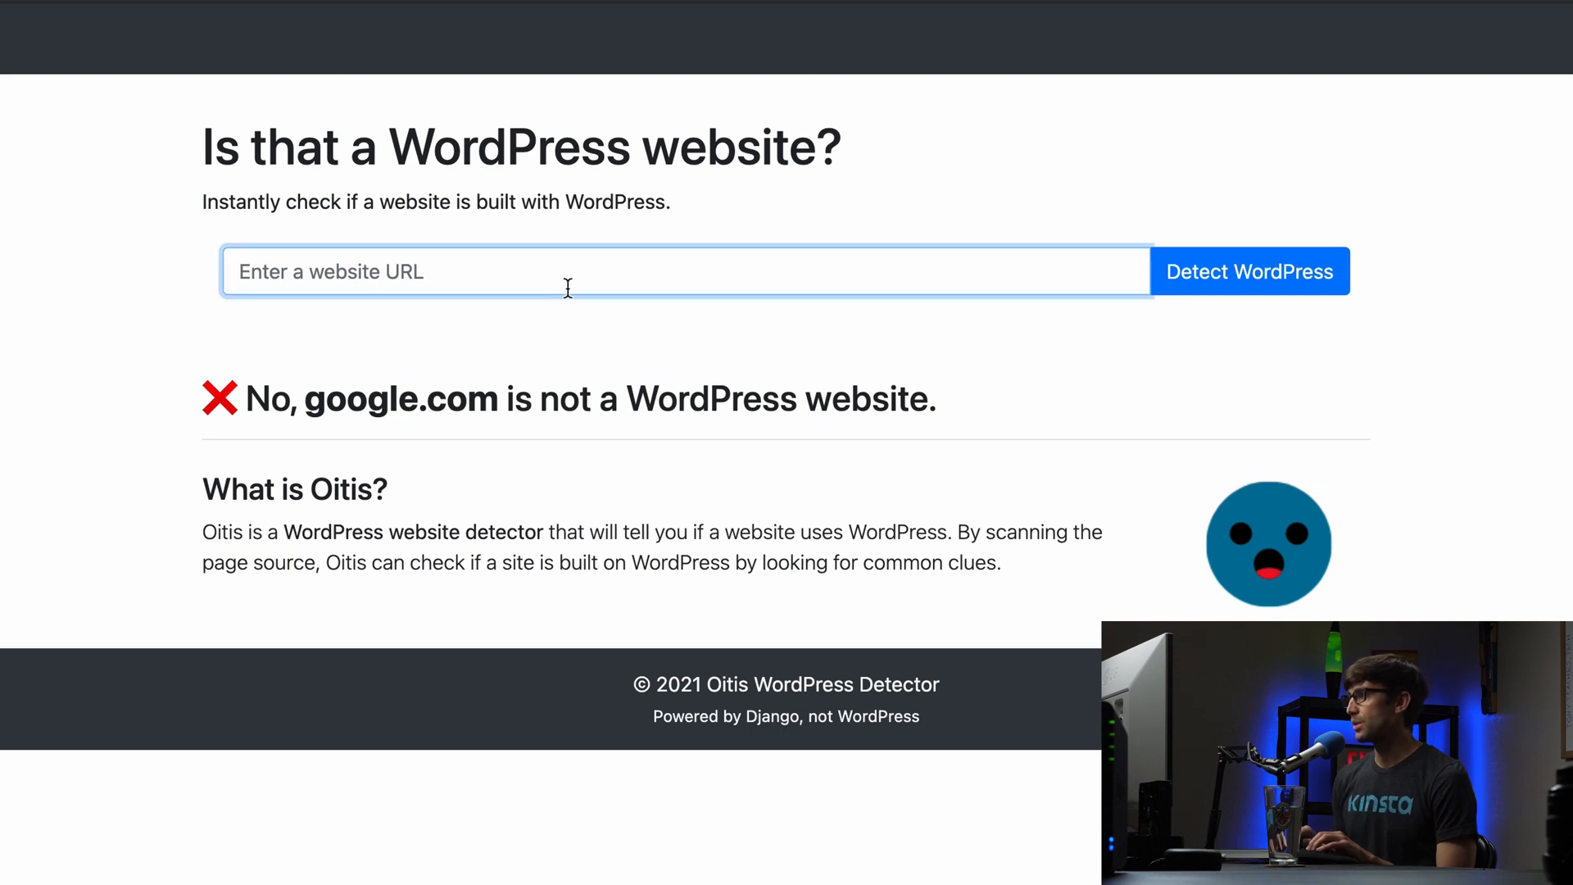
Enter wired.com and run the WordPress check
text(wired.co)
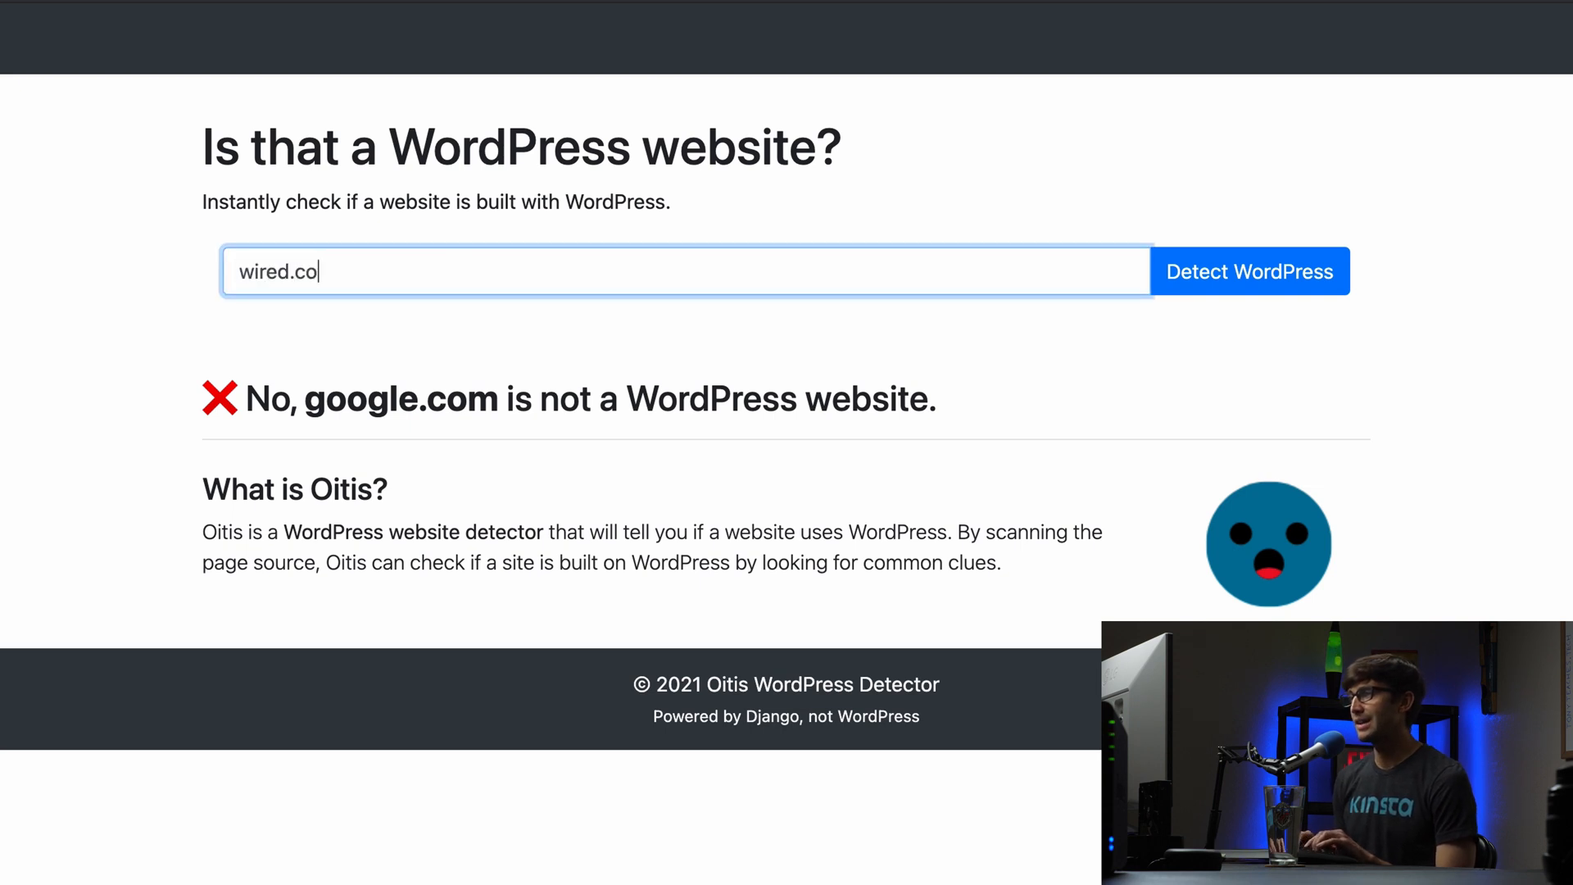
click(1250, 271)
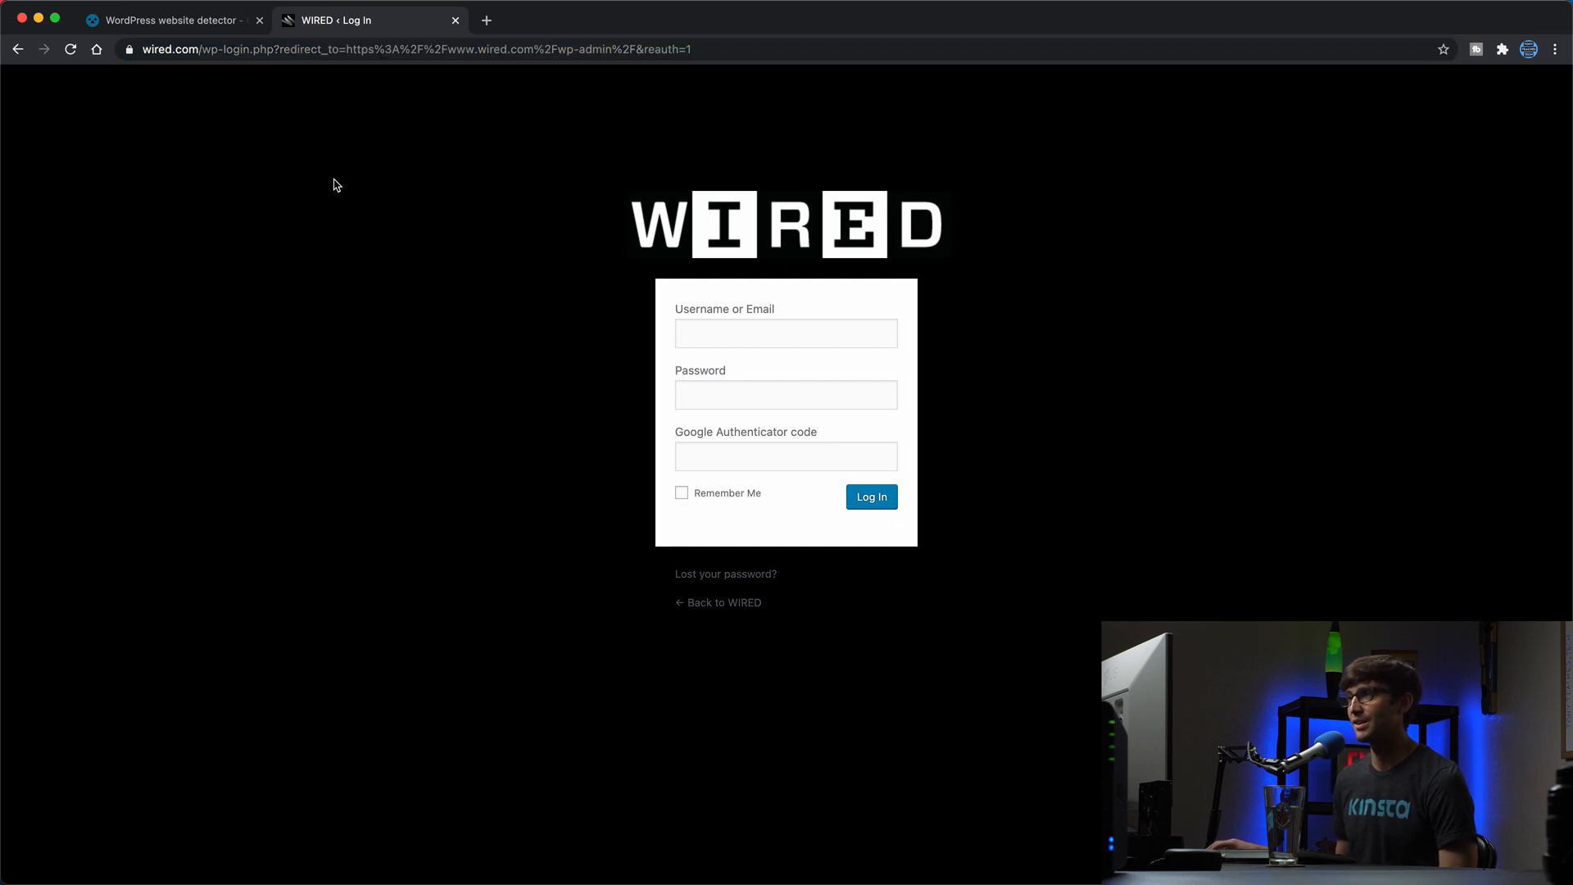
Search WIRED's page source for 'wp-' and 'wordpress', finding no matches
click(401, 49)
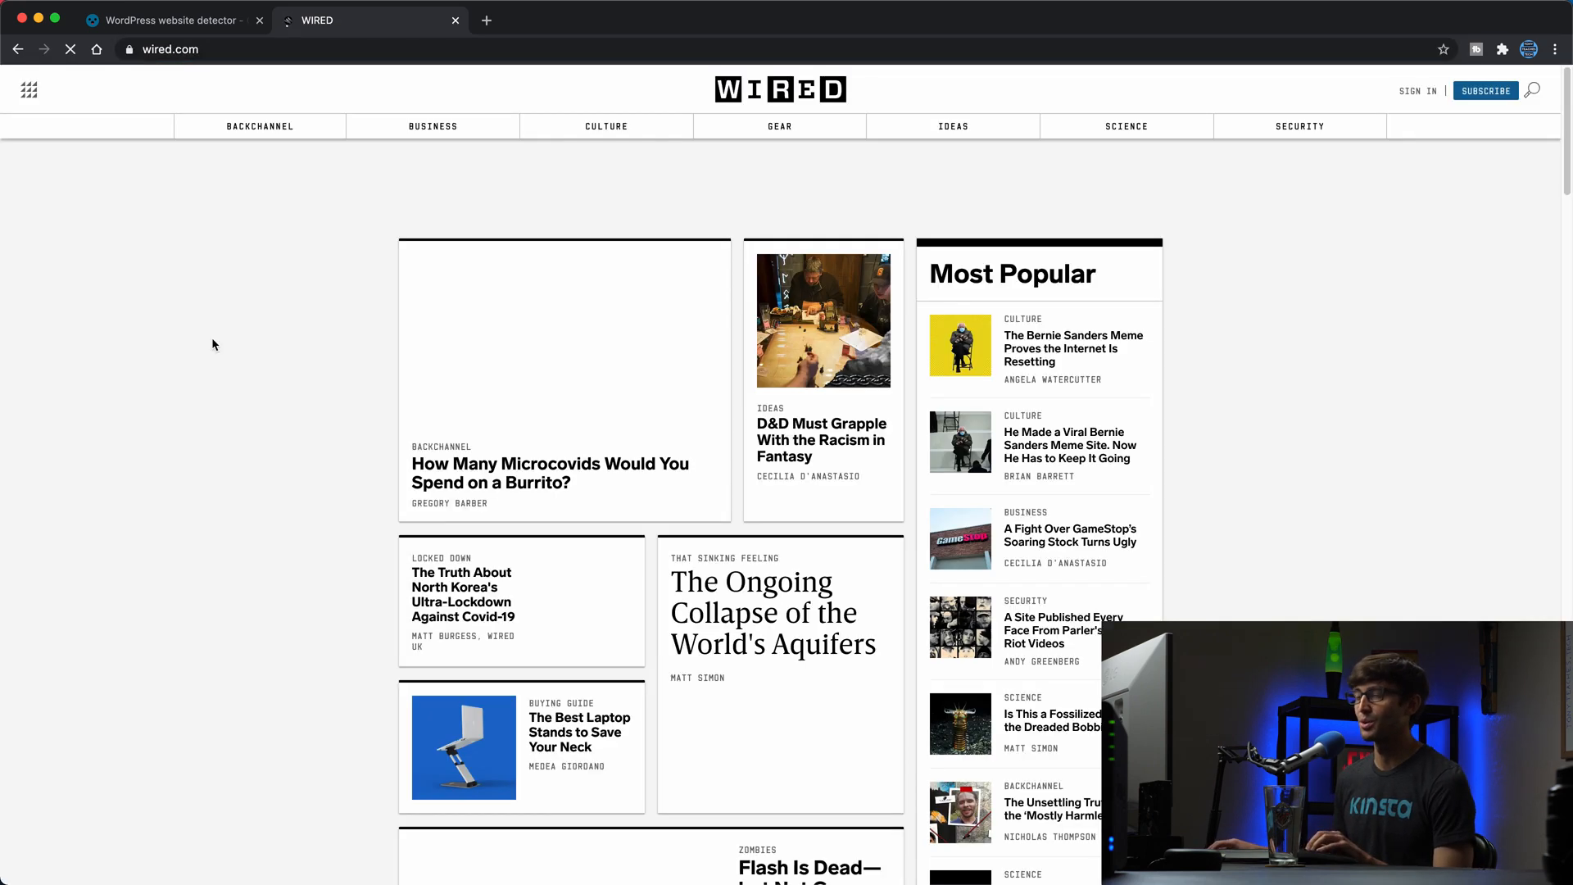
text(wp-)
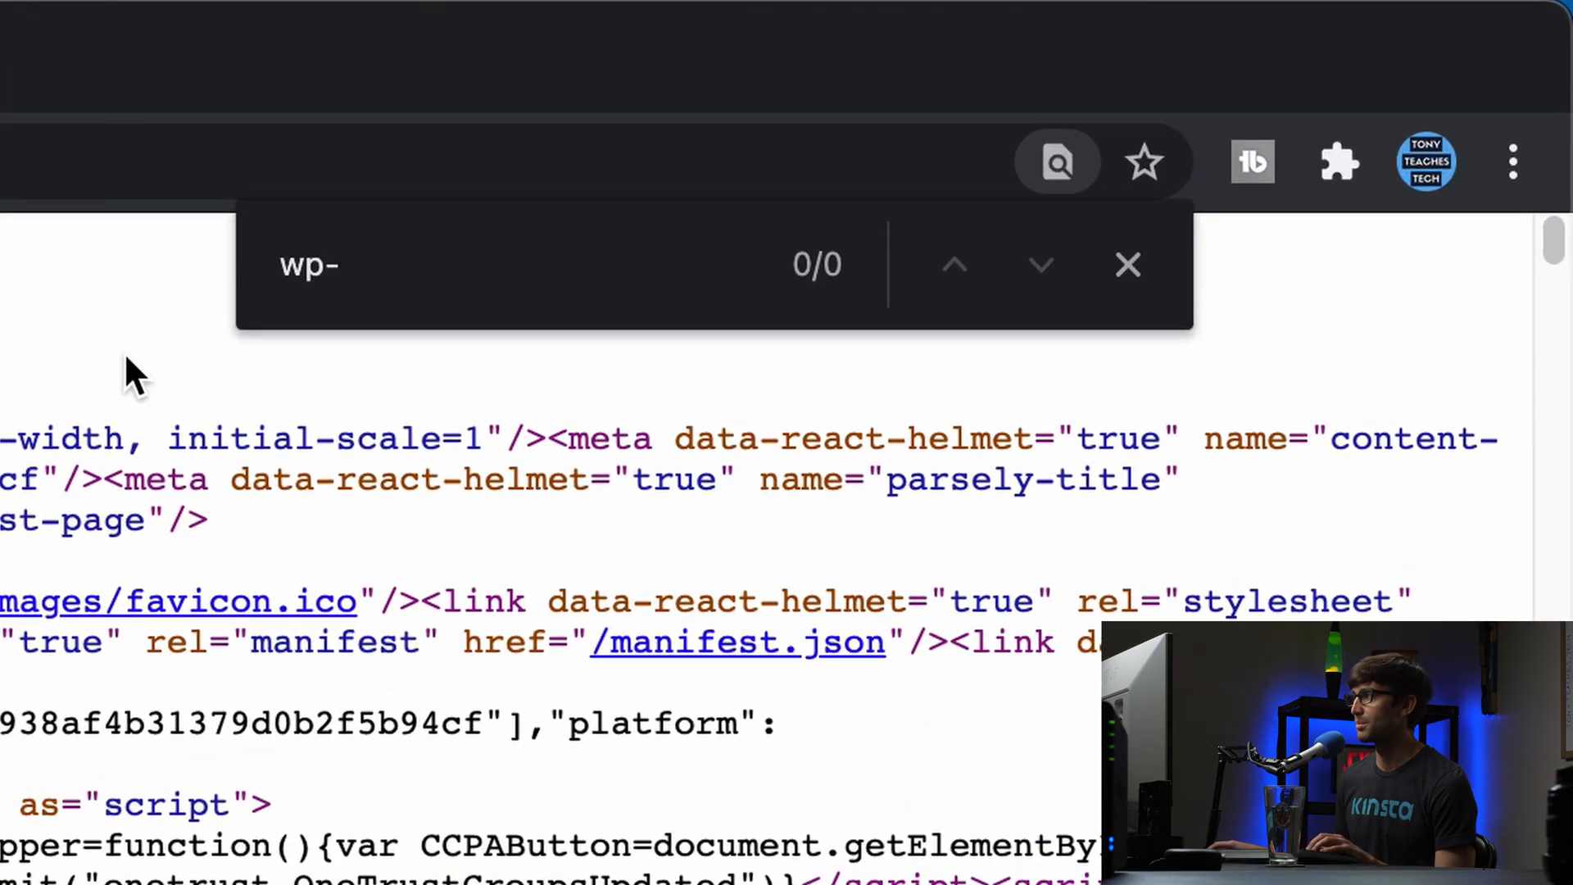
mouse_move(444, 294)
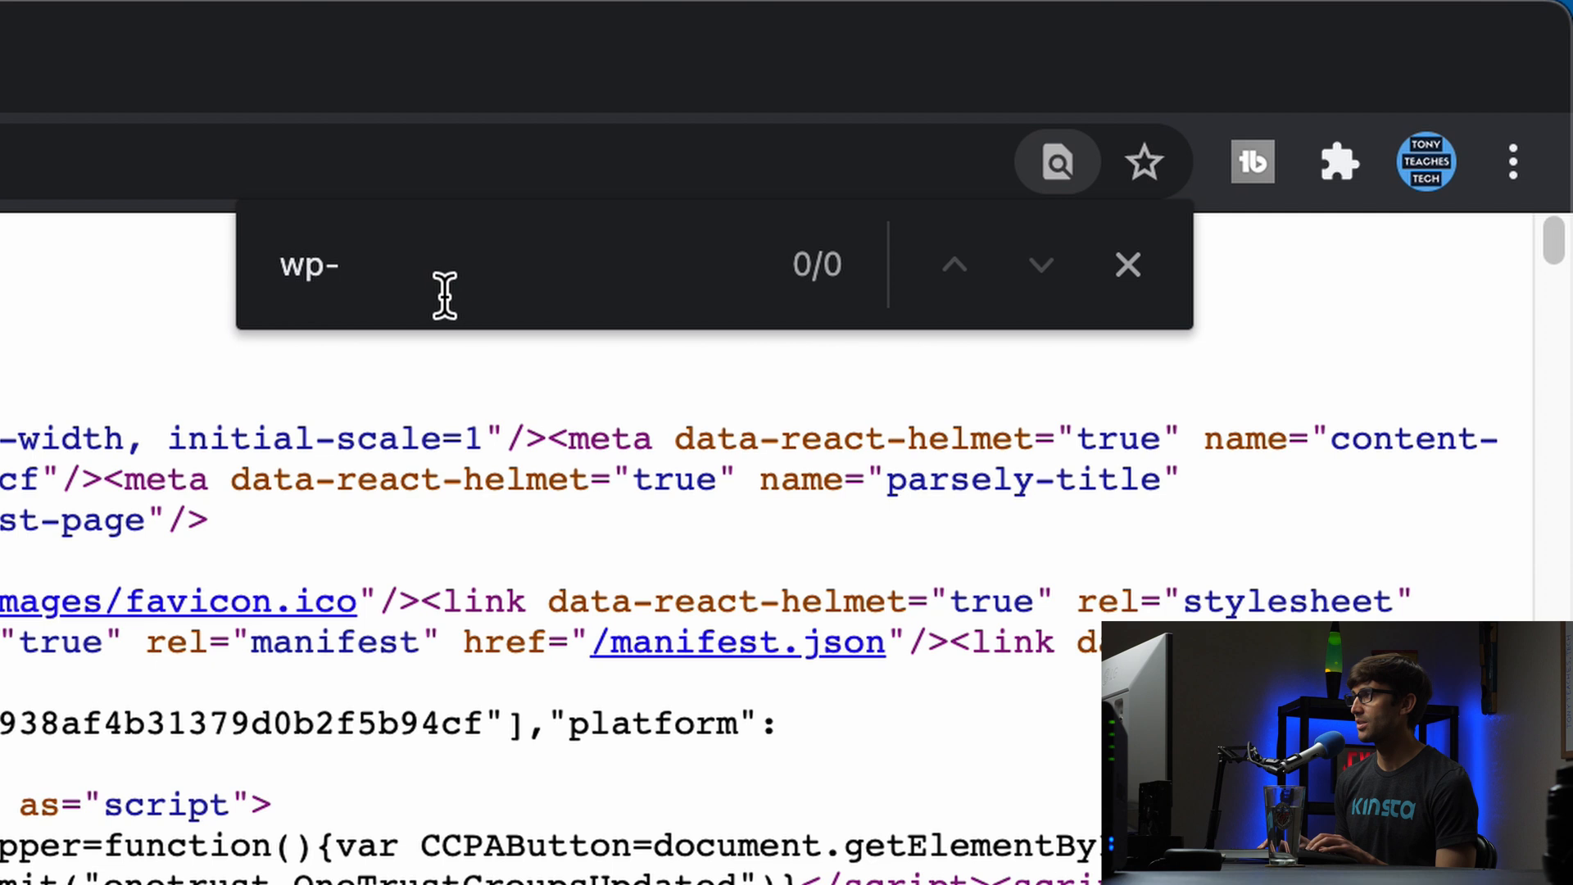
text(wordpr)
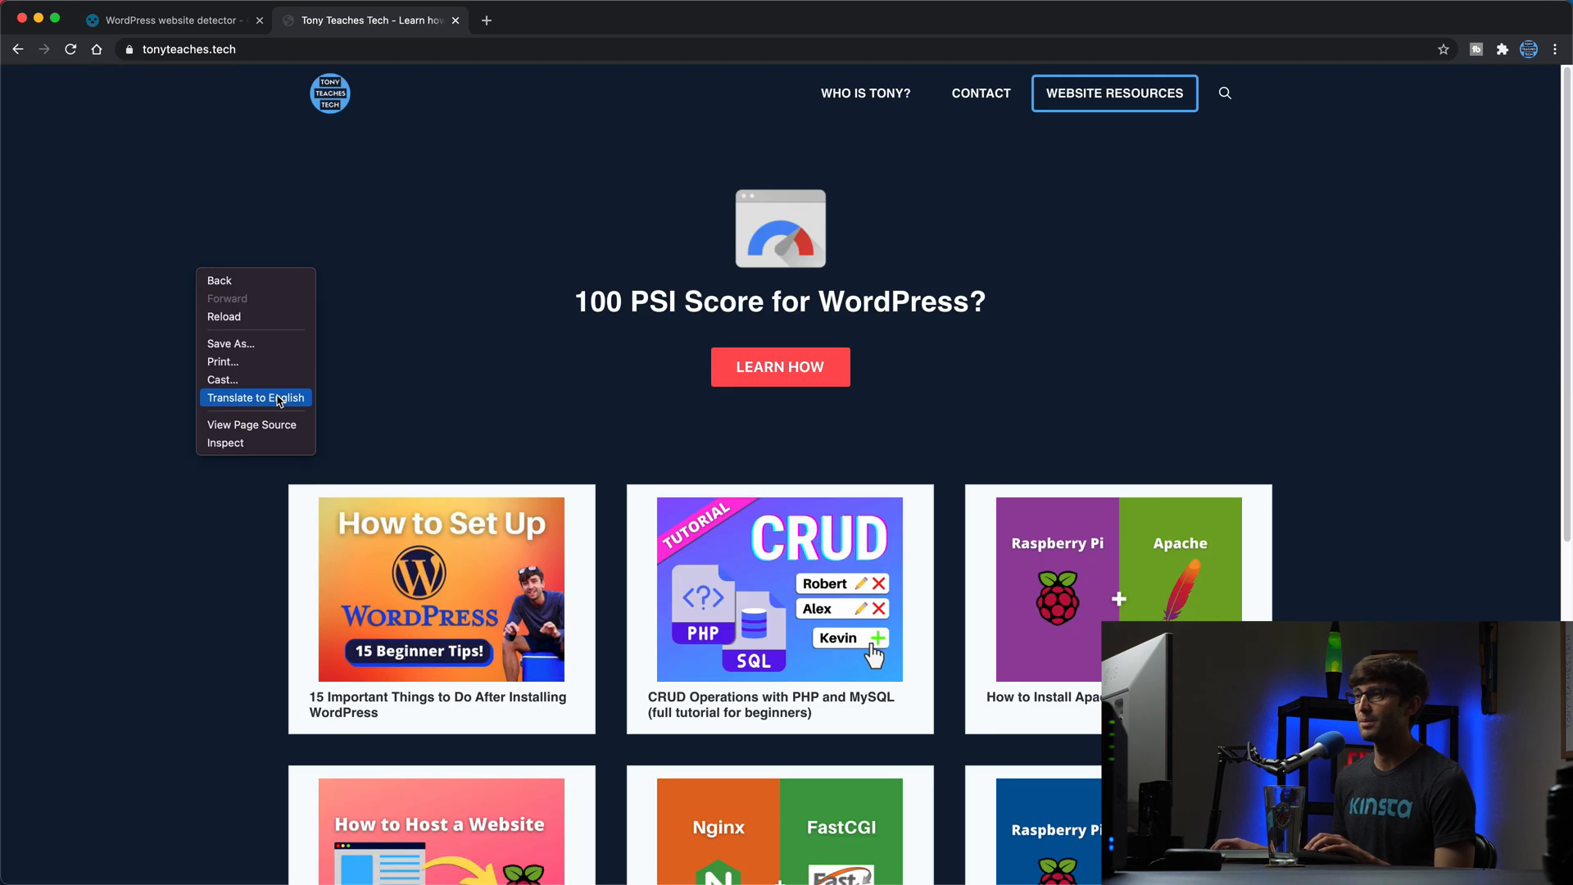
View tonyteaches.tech's page source showing 131 'wp-' matches, then return to the detector tab
click(252, 424)
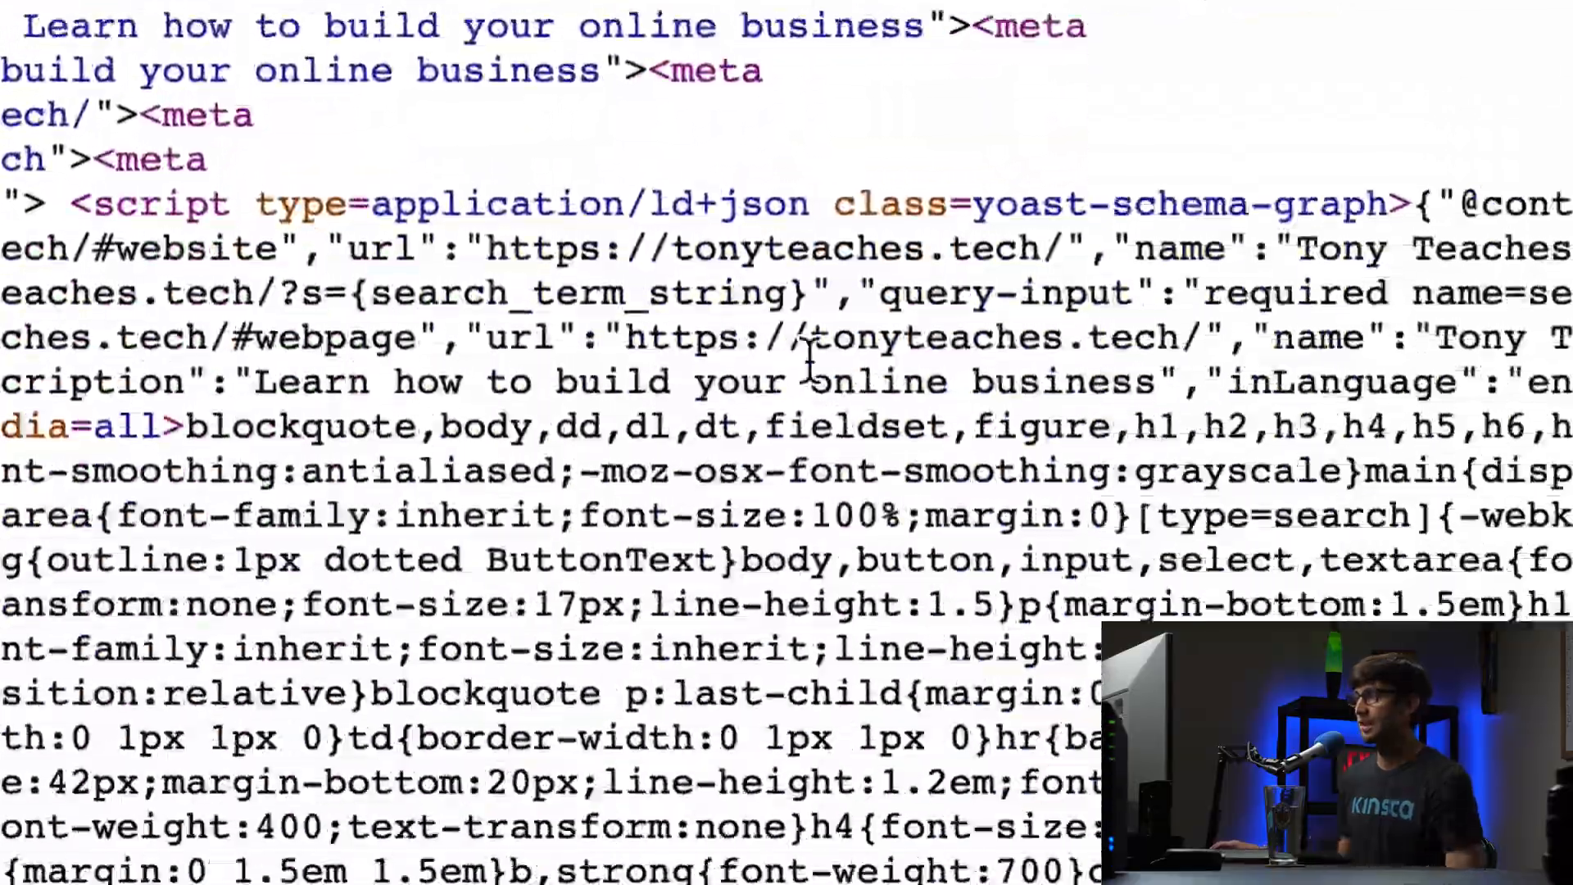
scroll(down, 3)
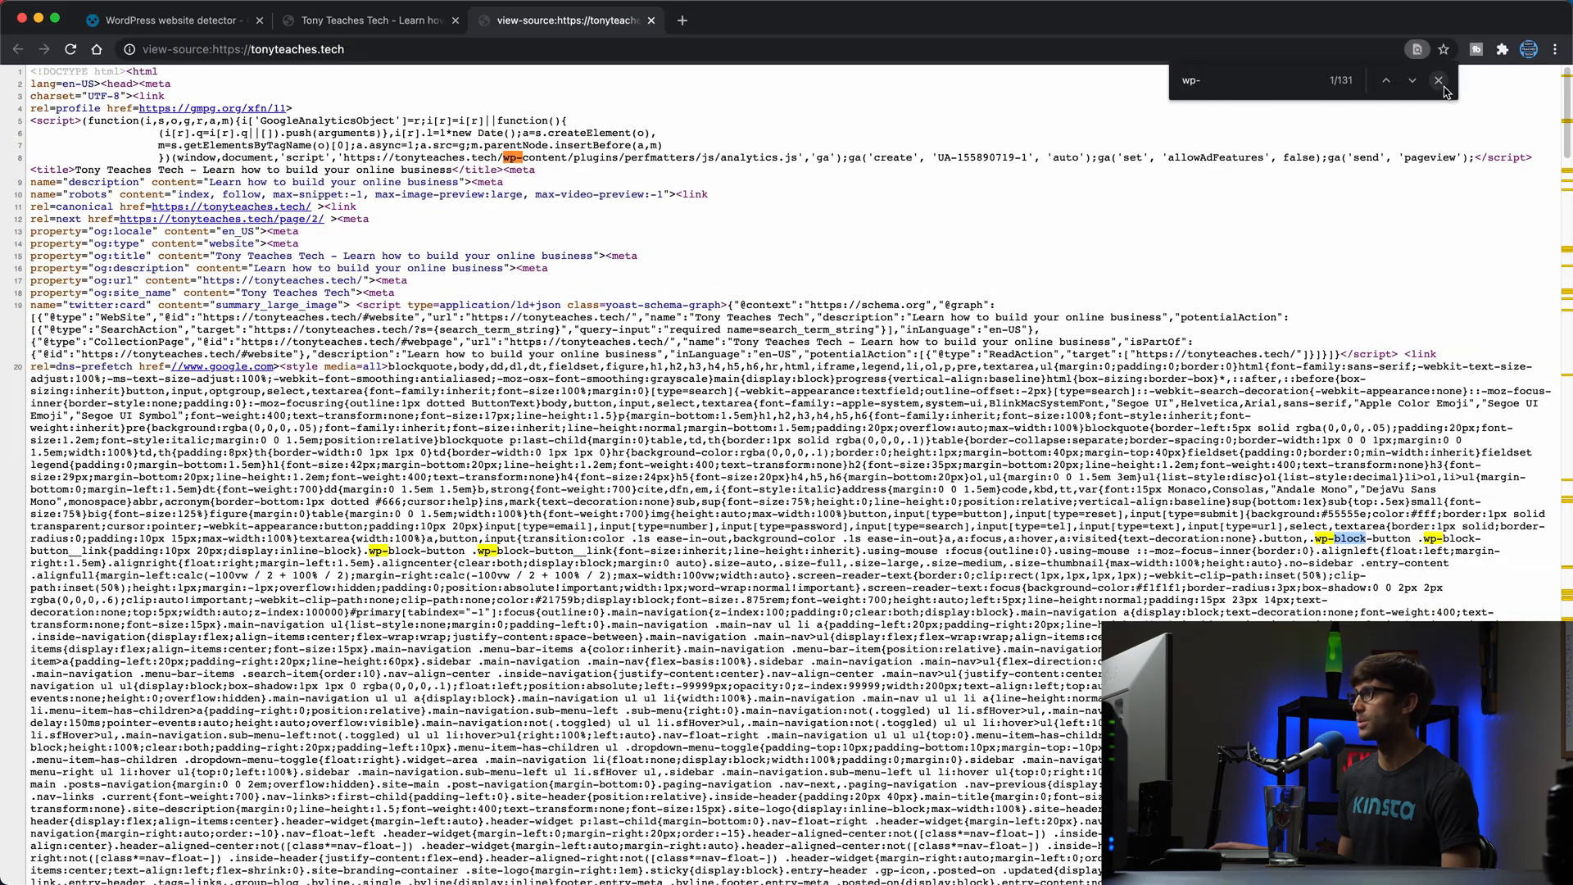
click(1439, 80)
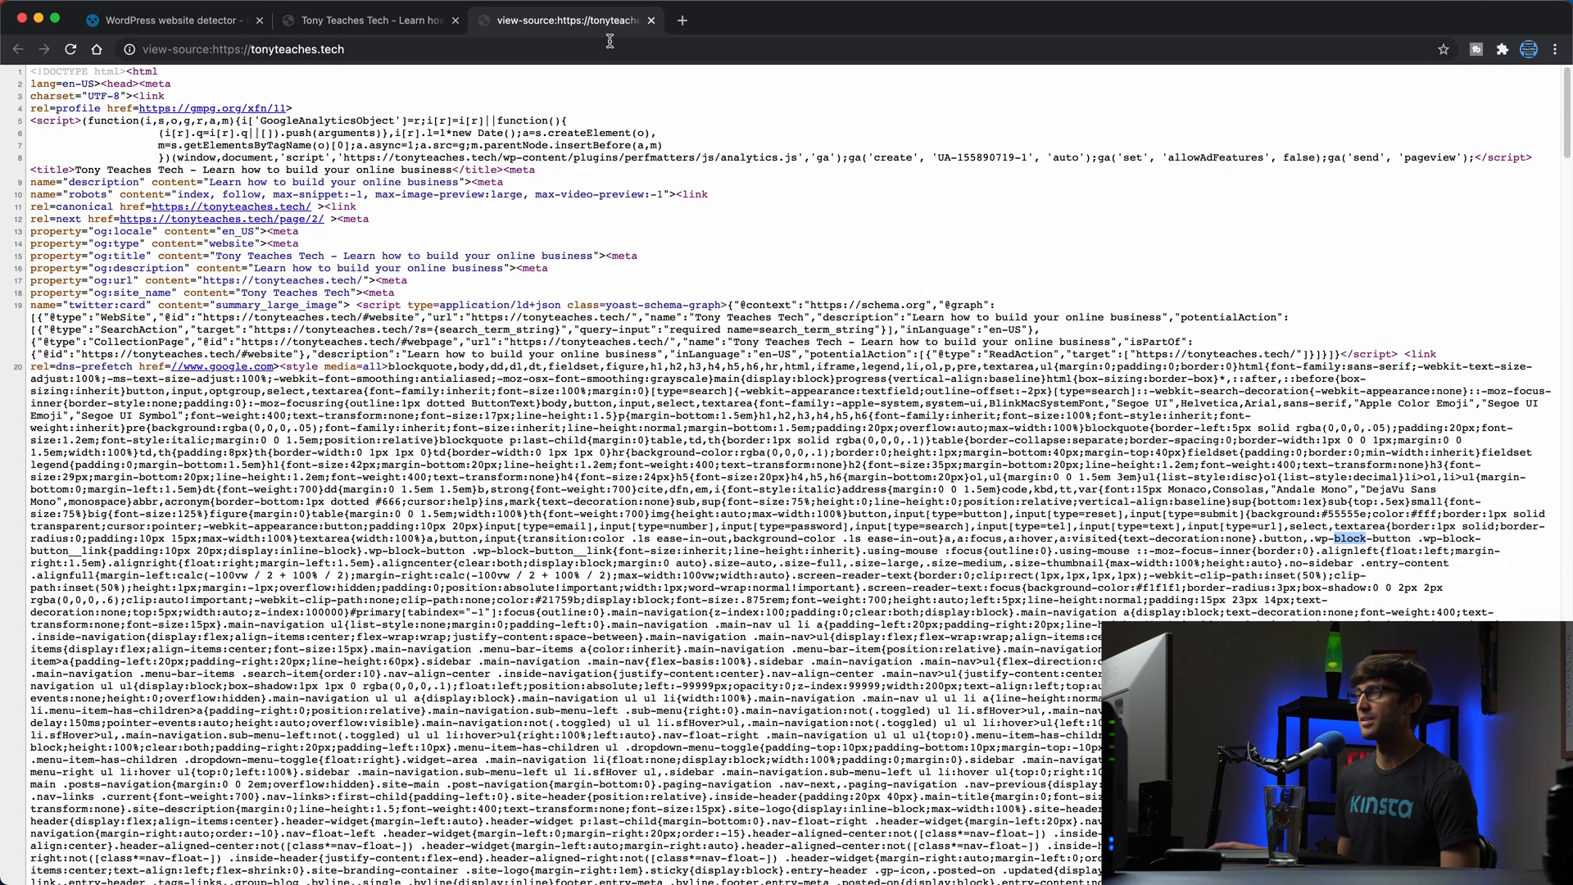
click(651, 20)
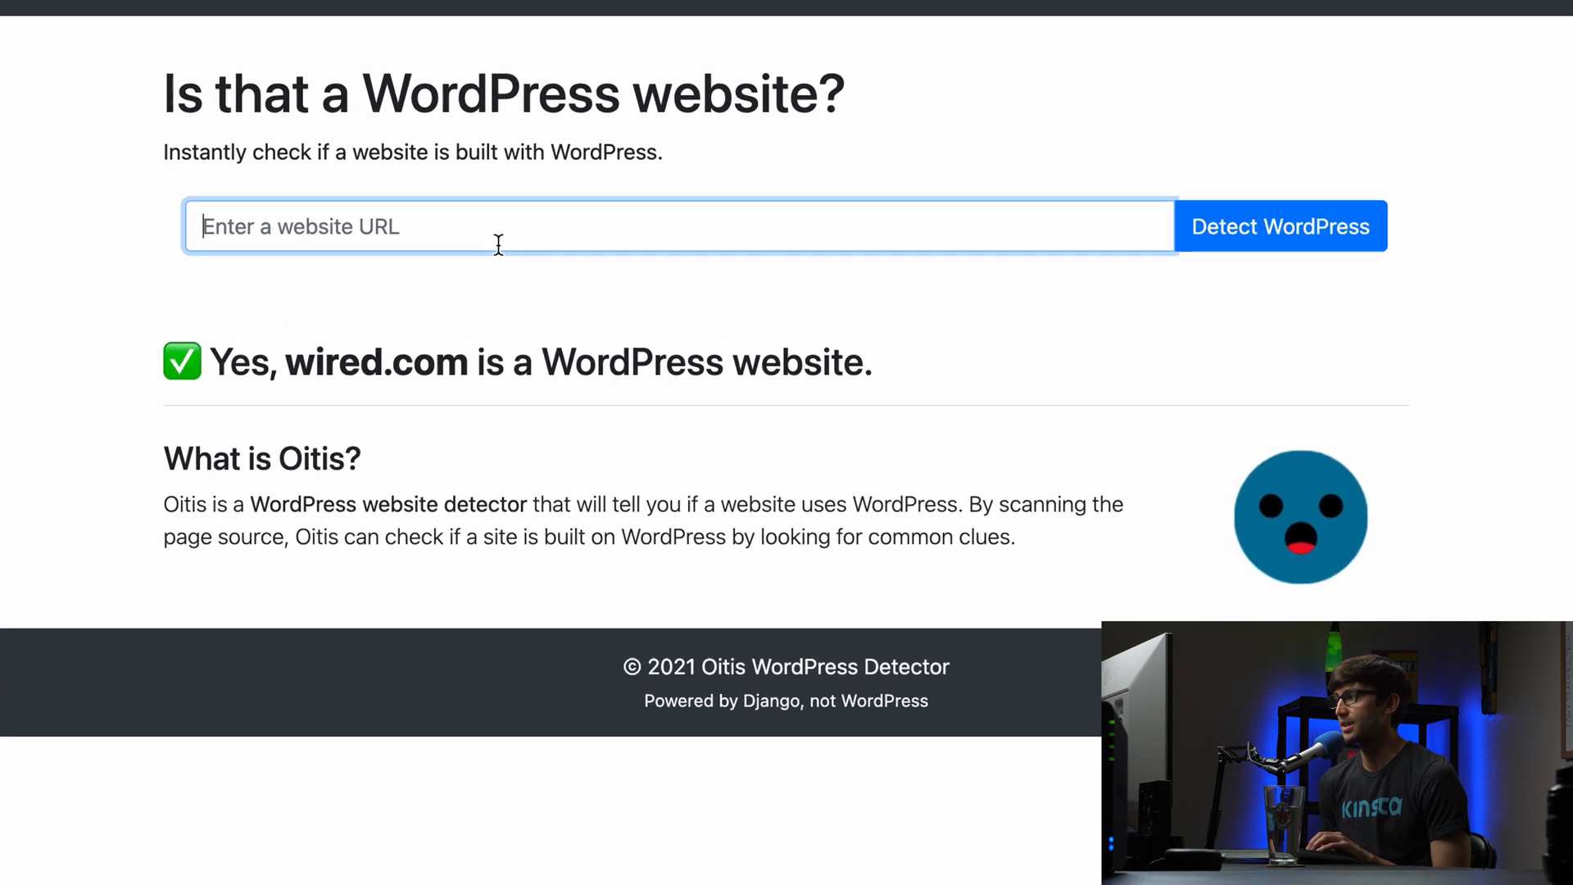
Check whitehouse.gov and about.fb.com; both come back as WordPress websites
text(whitehouse.gov)
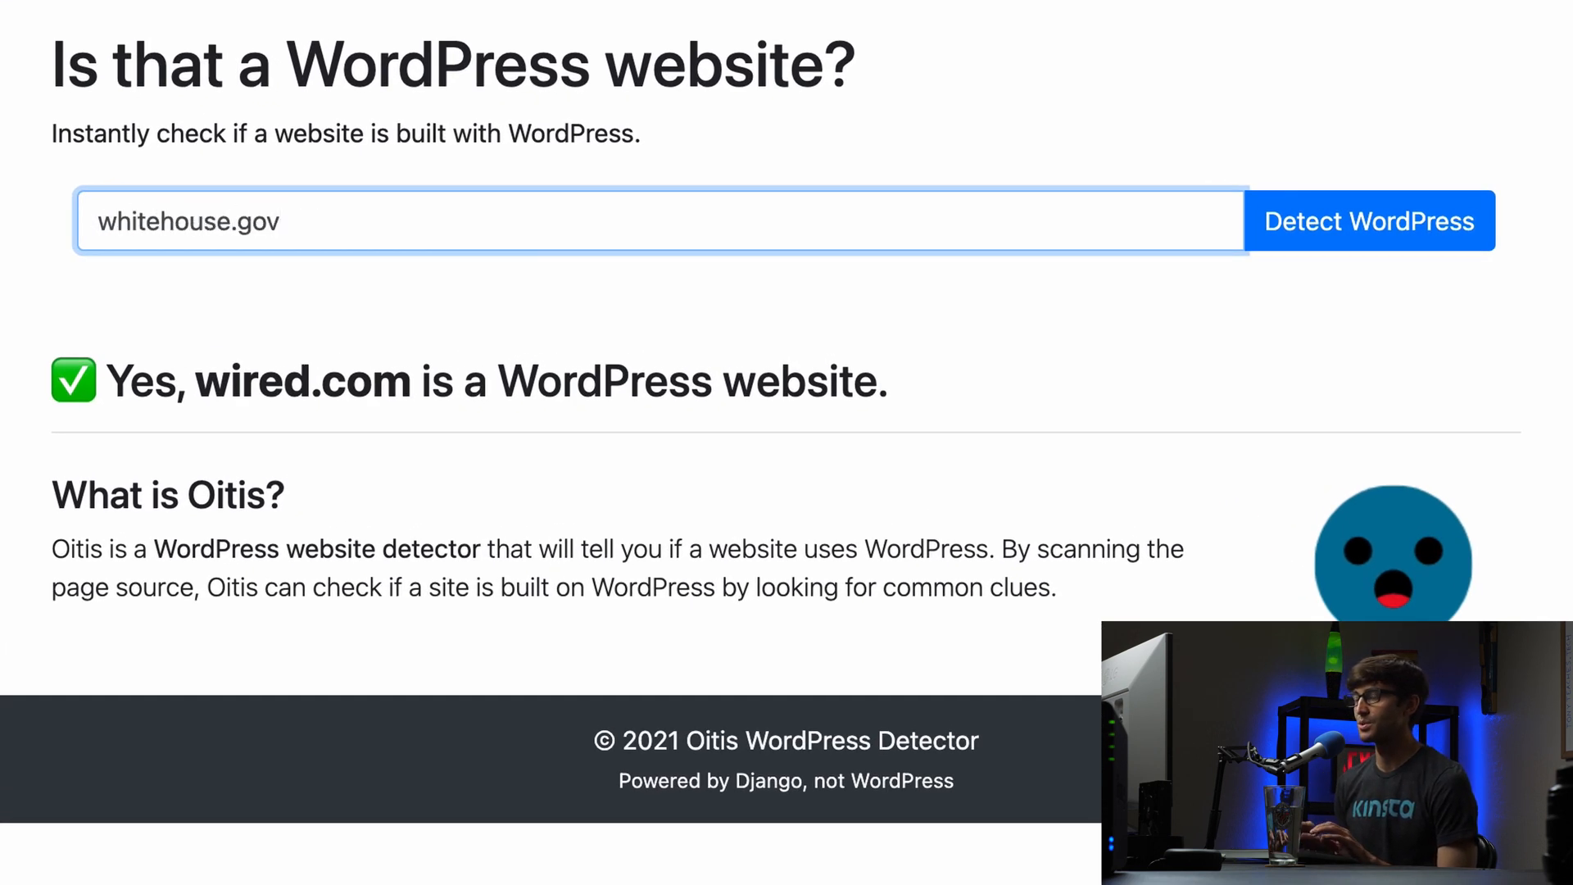
click(1368, 222)
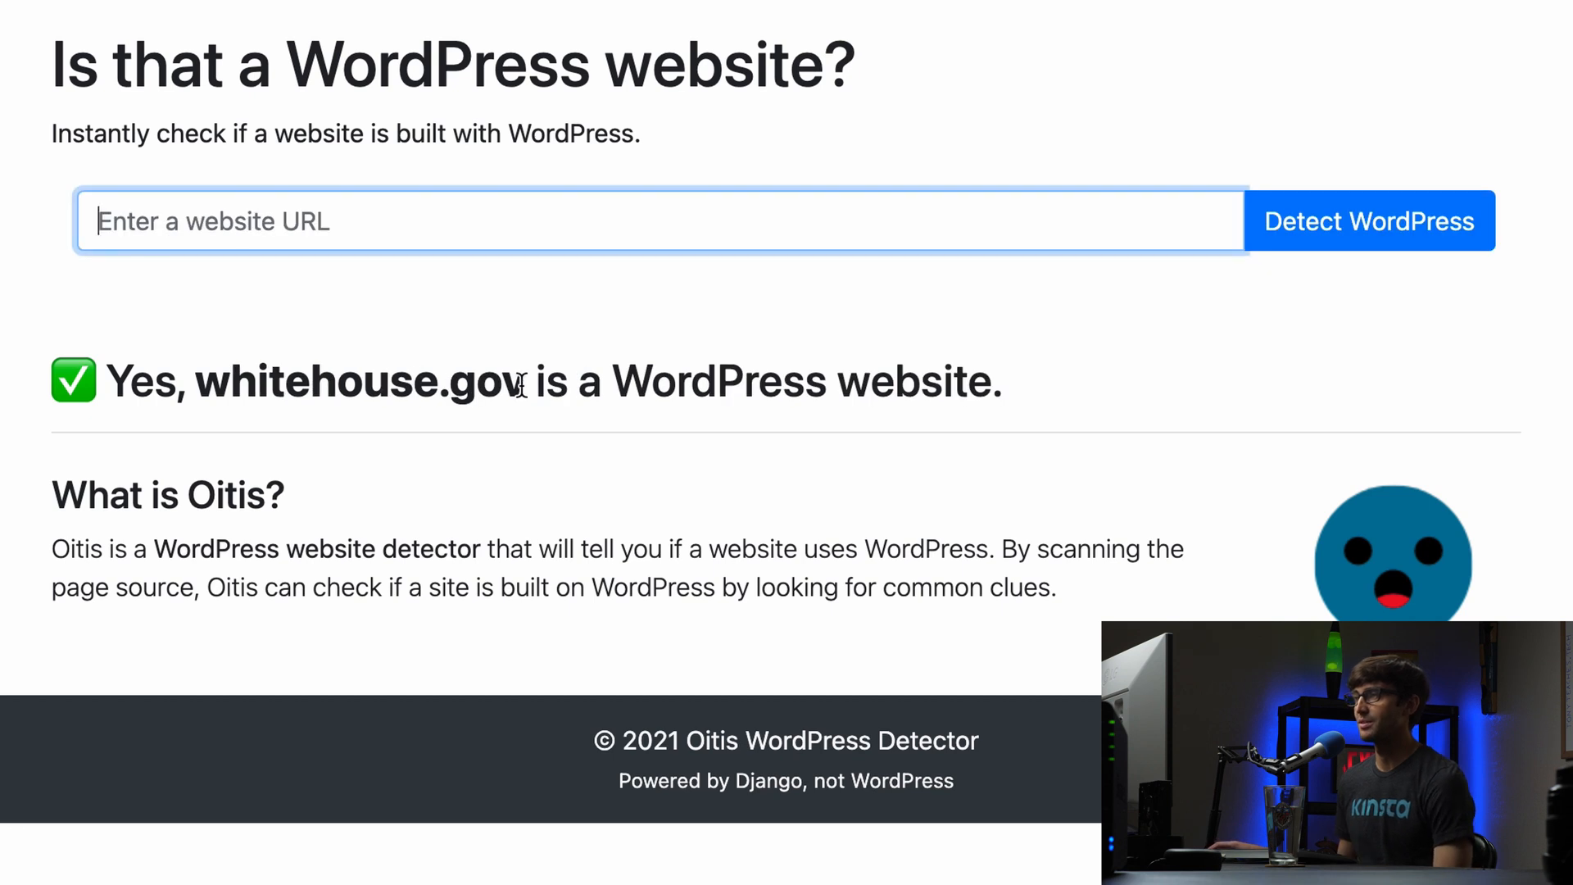
mouse_move(298, 428)
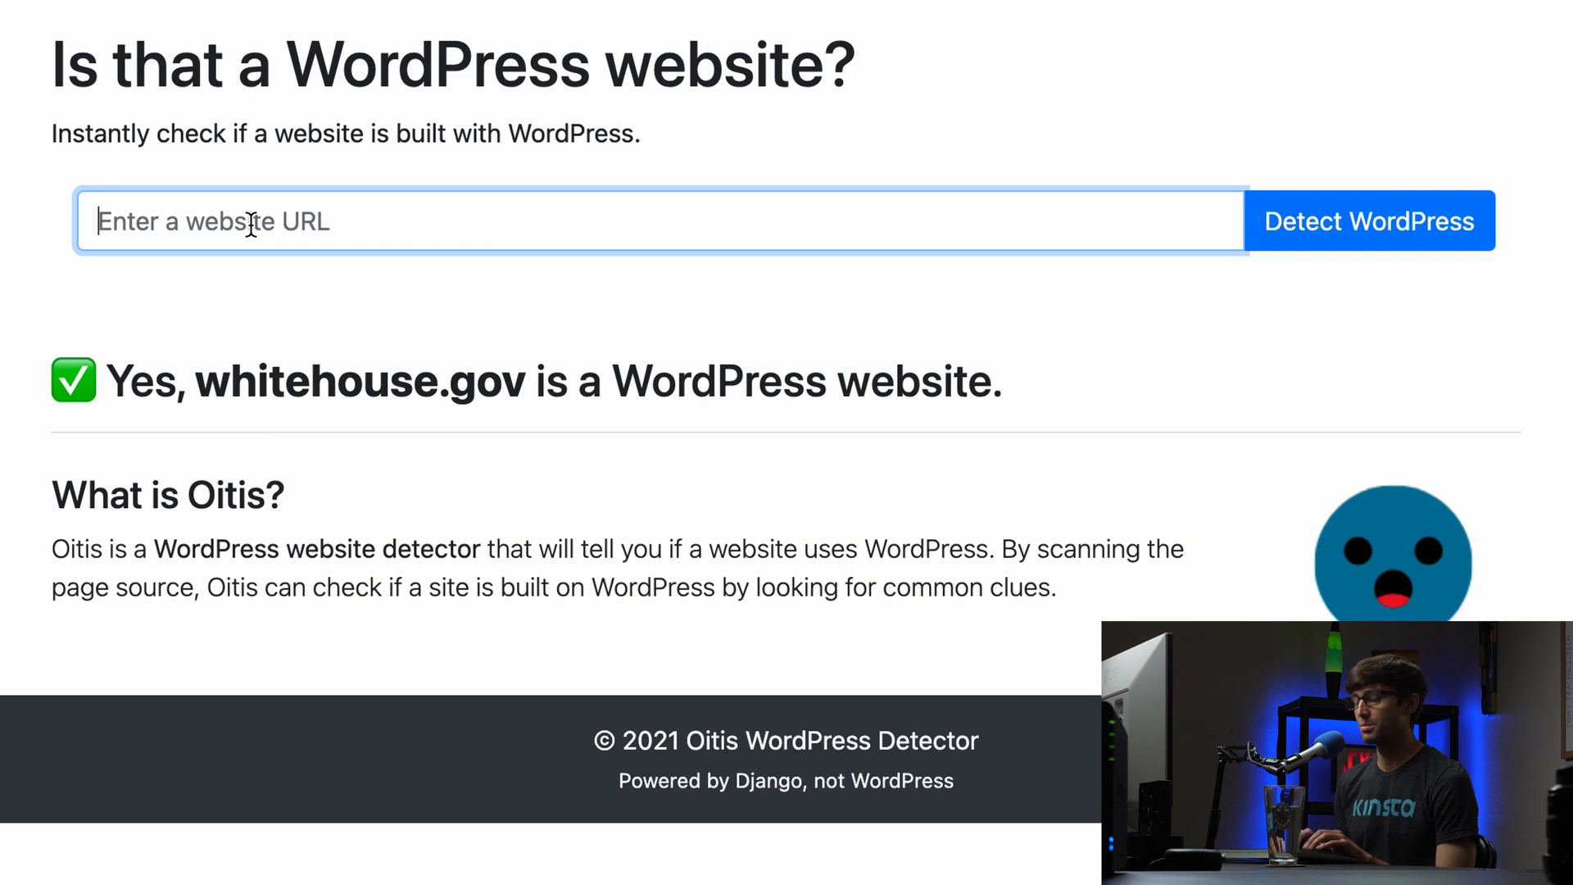
text(about)
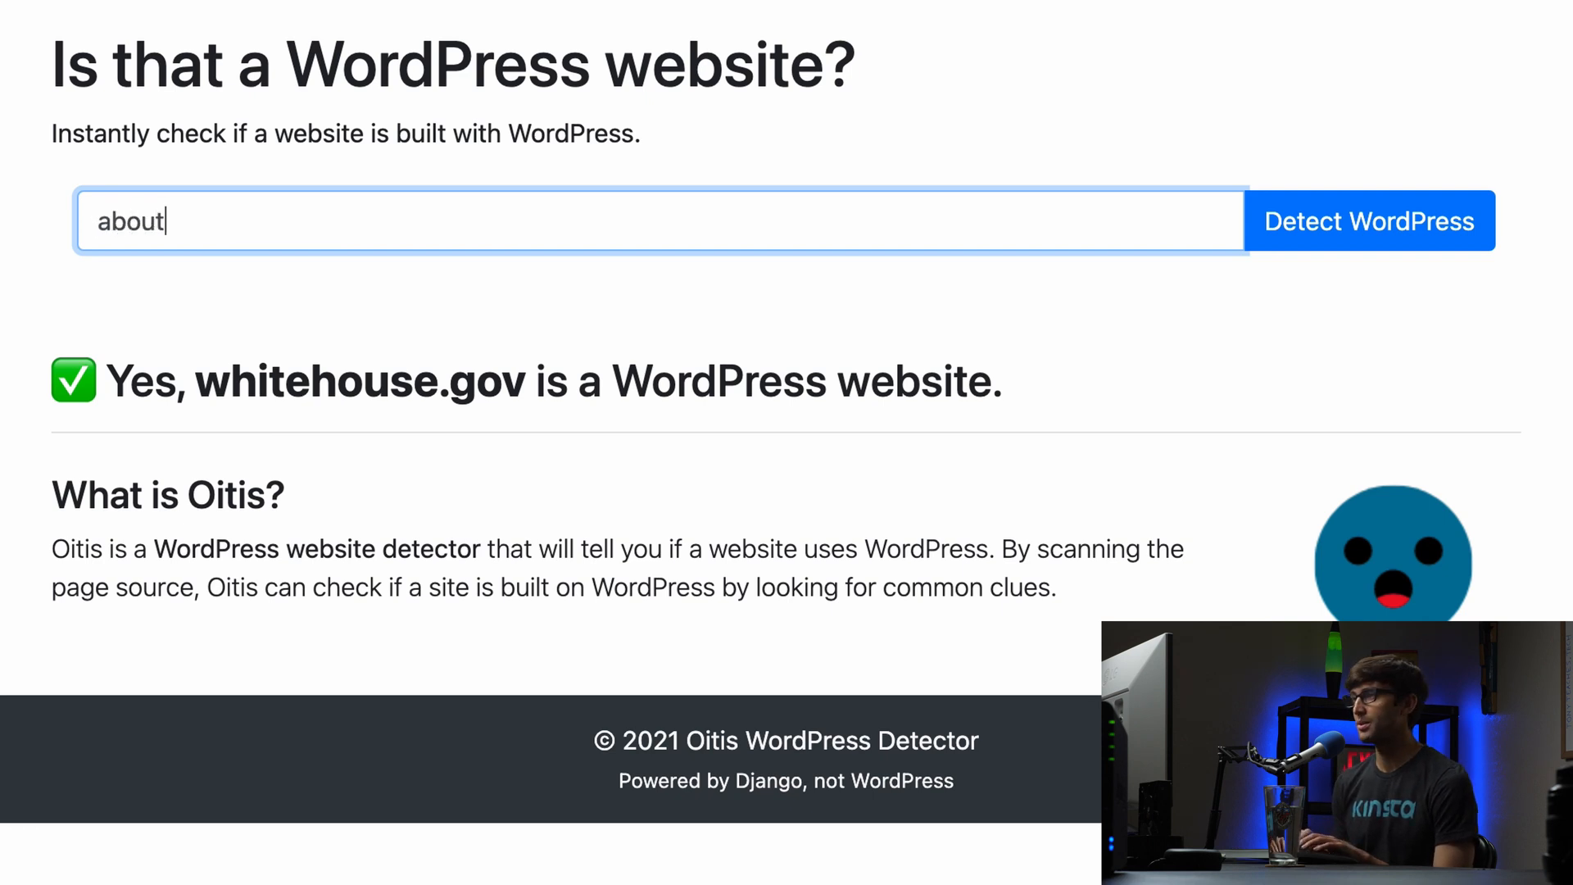
click(1369, 219)
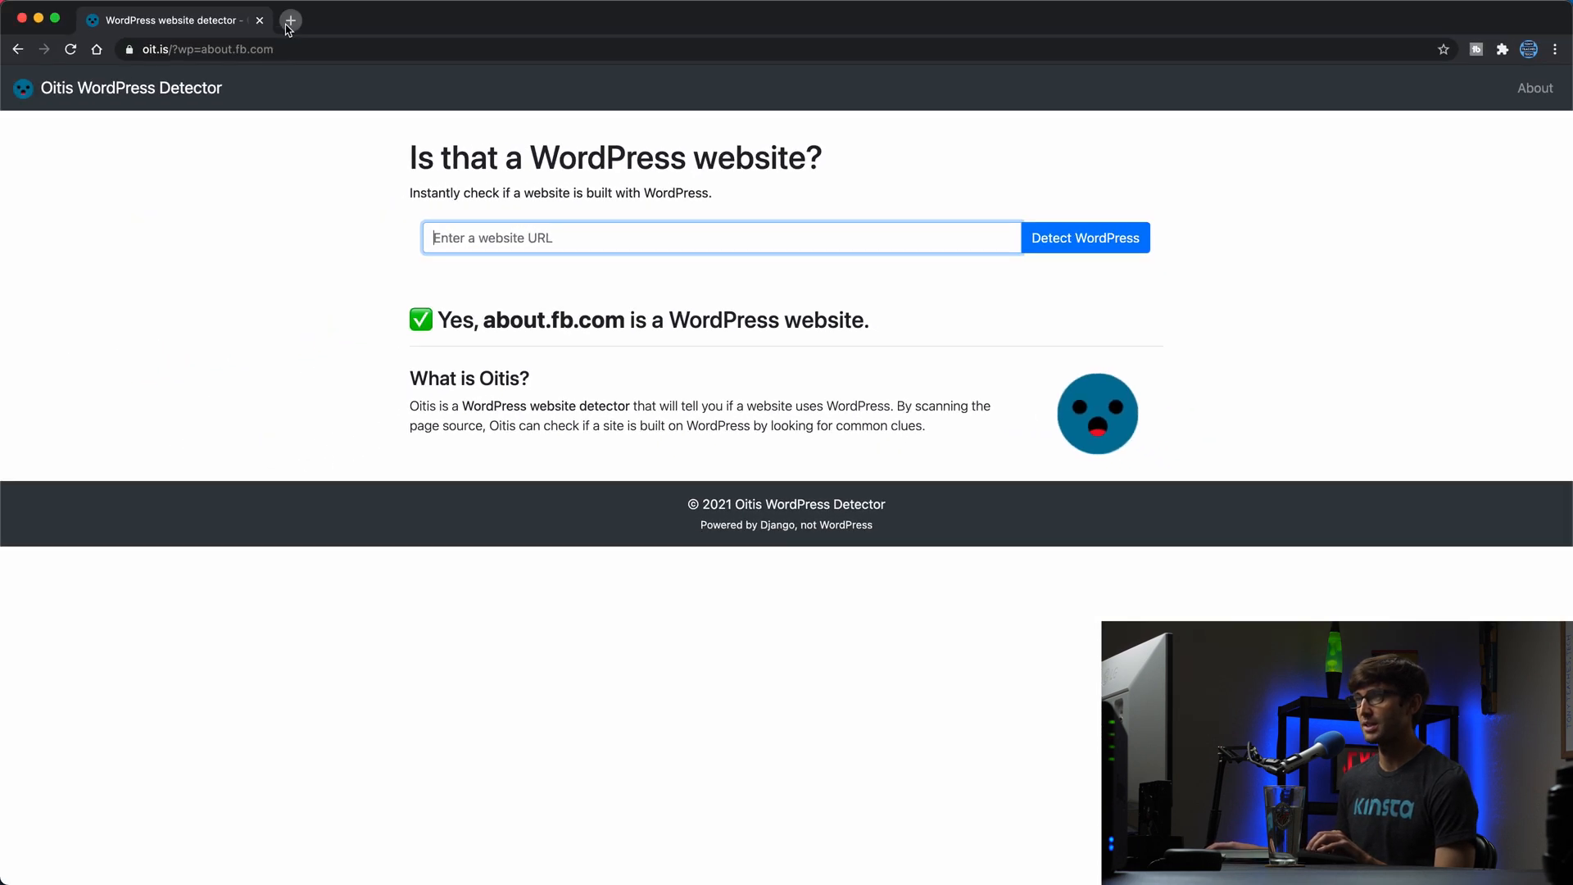
Visit about.fb.com in a new tab, then navigate to angrybirds.com/wp-admin
click(290, 19)
text(about)
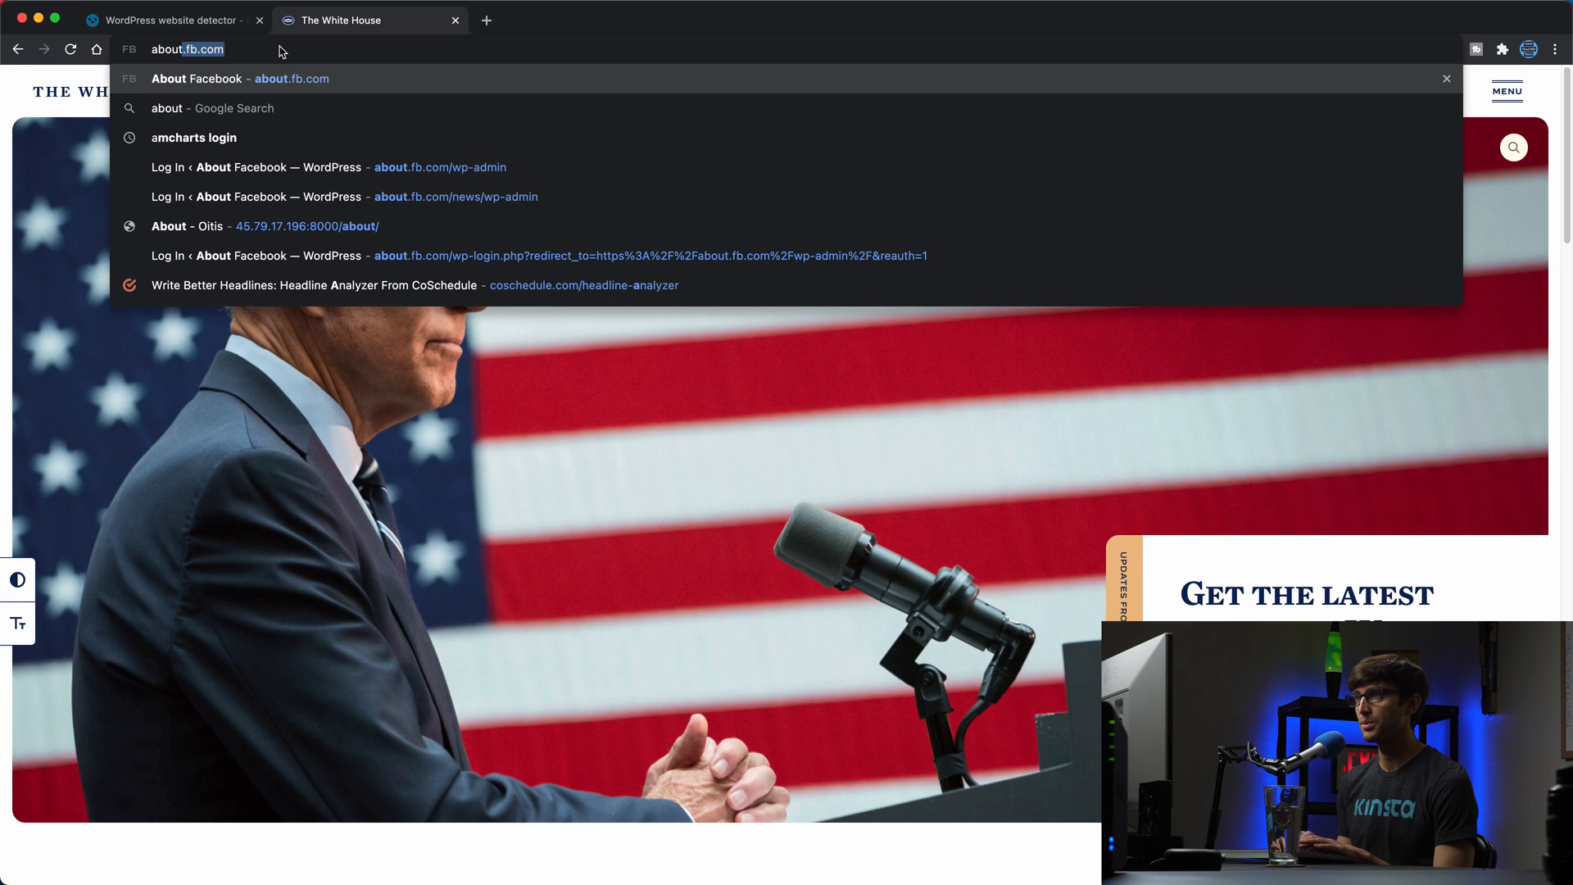
click(241, 78)
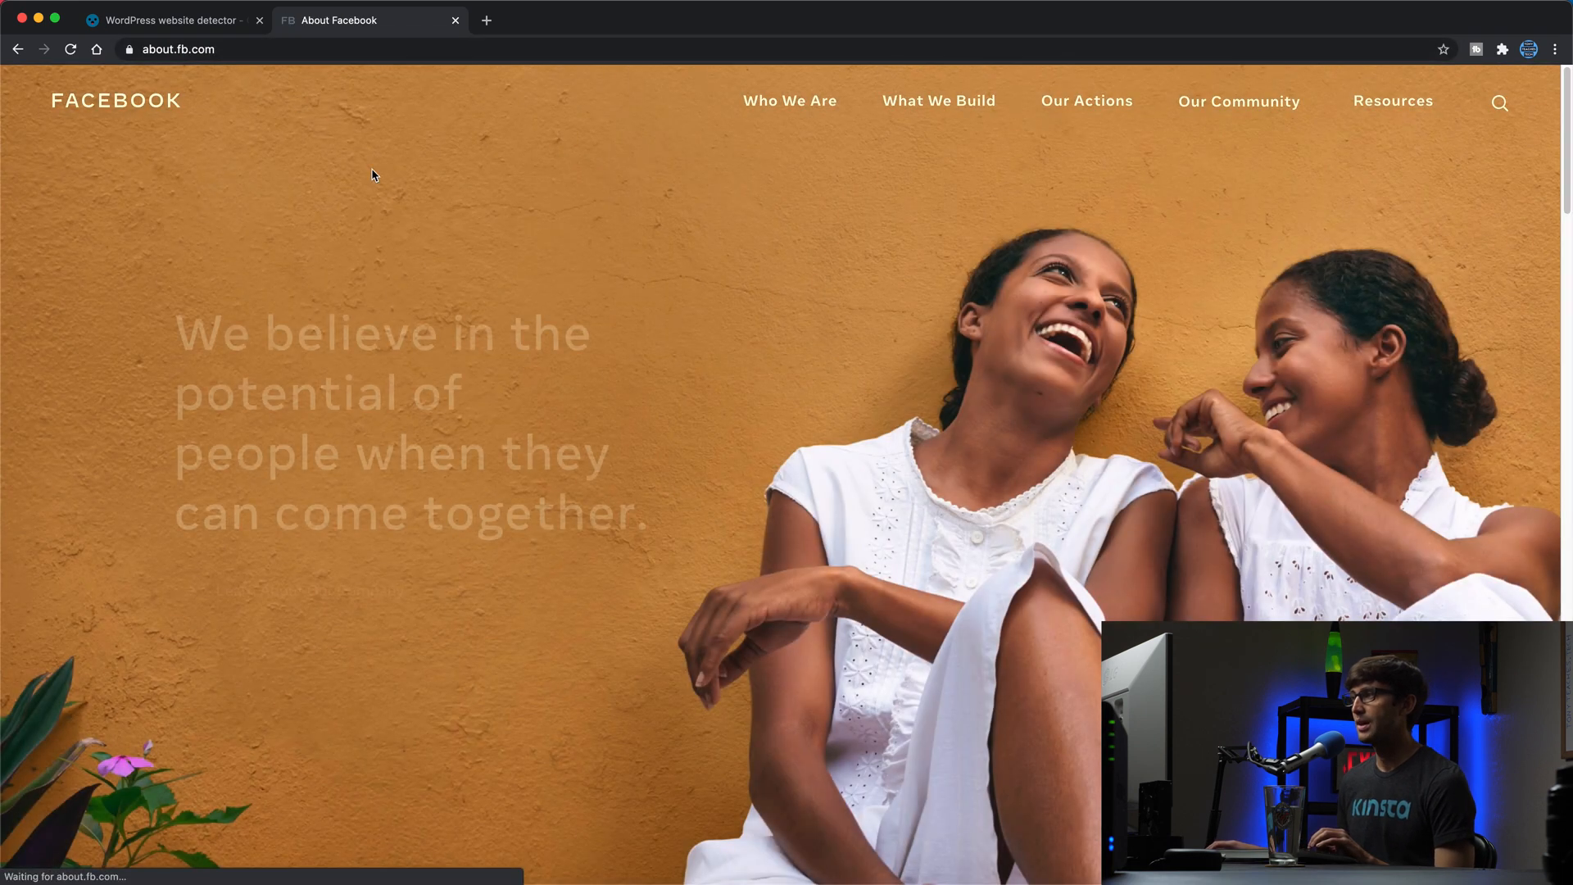
scroll(down, 3)
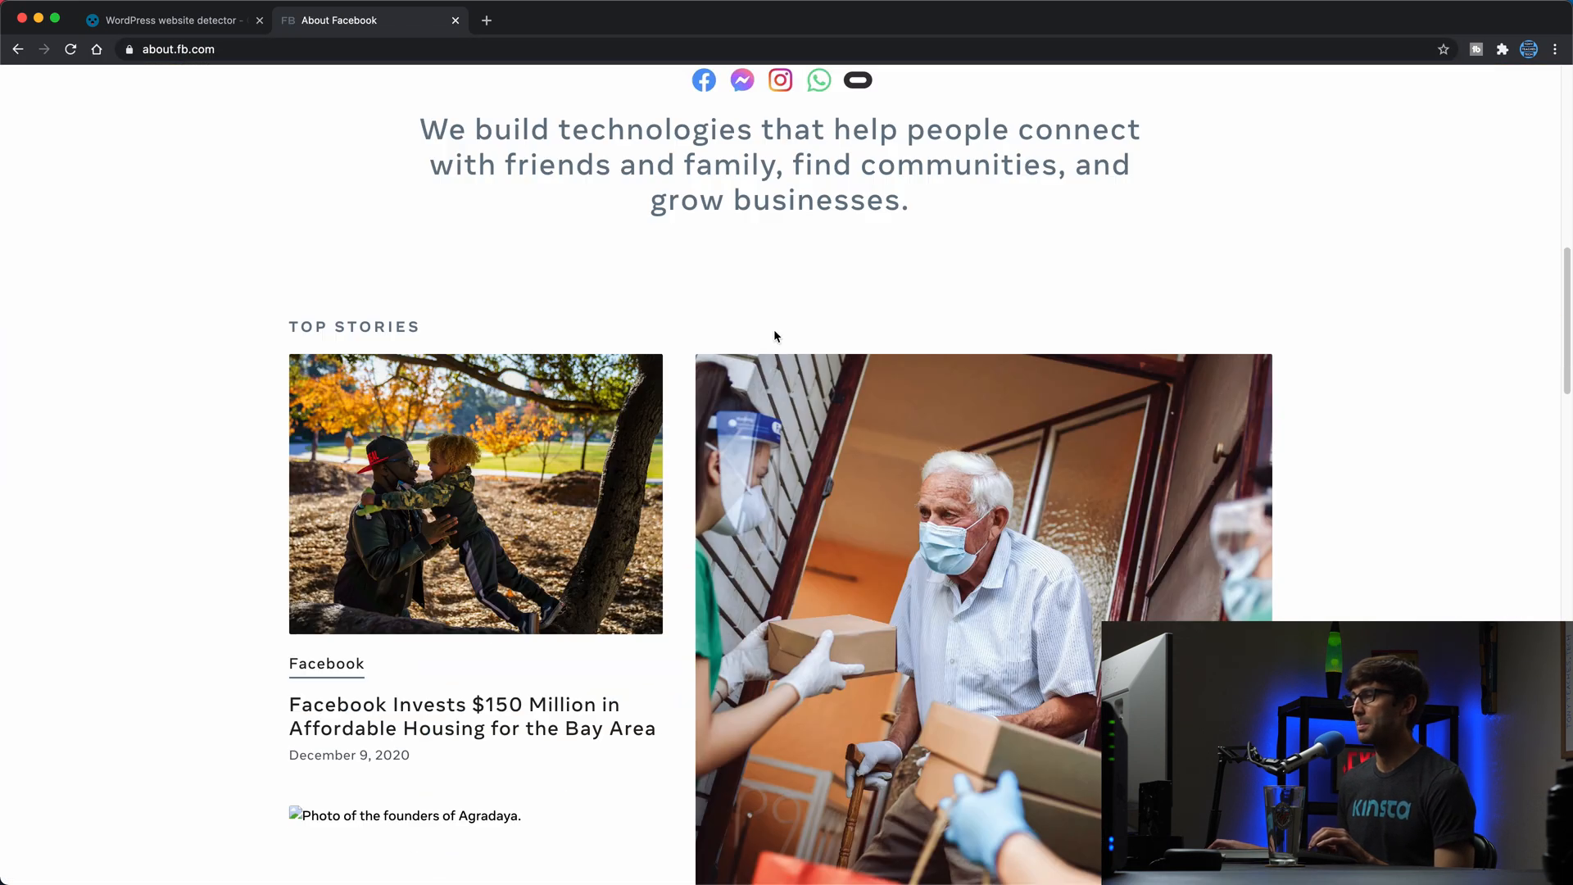
scroll(up, 3)
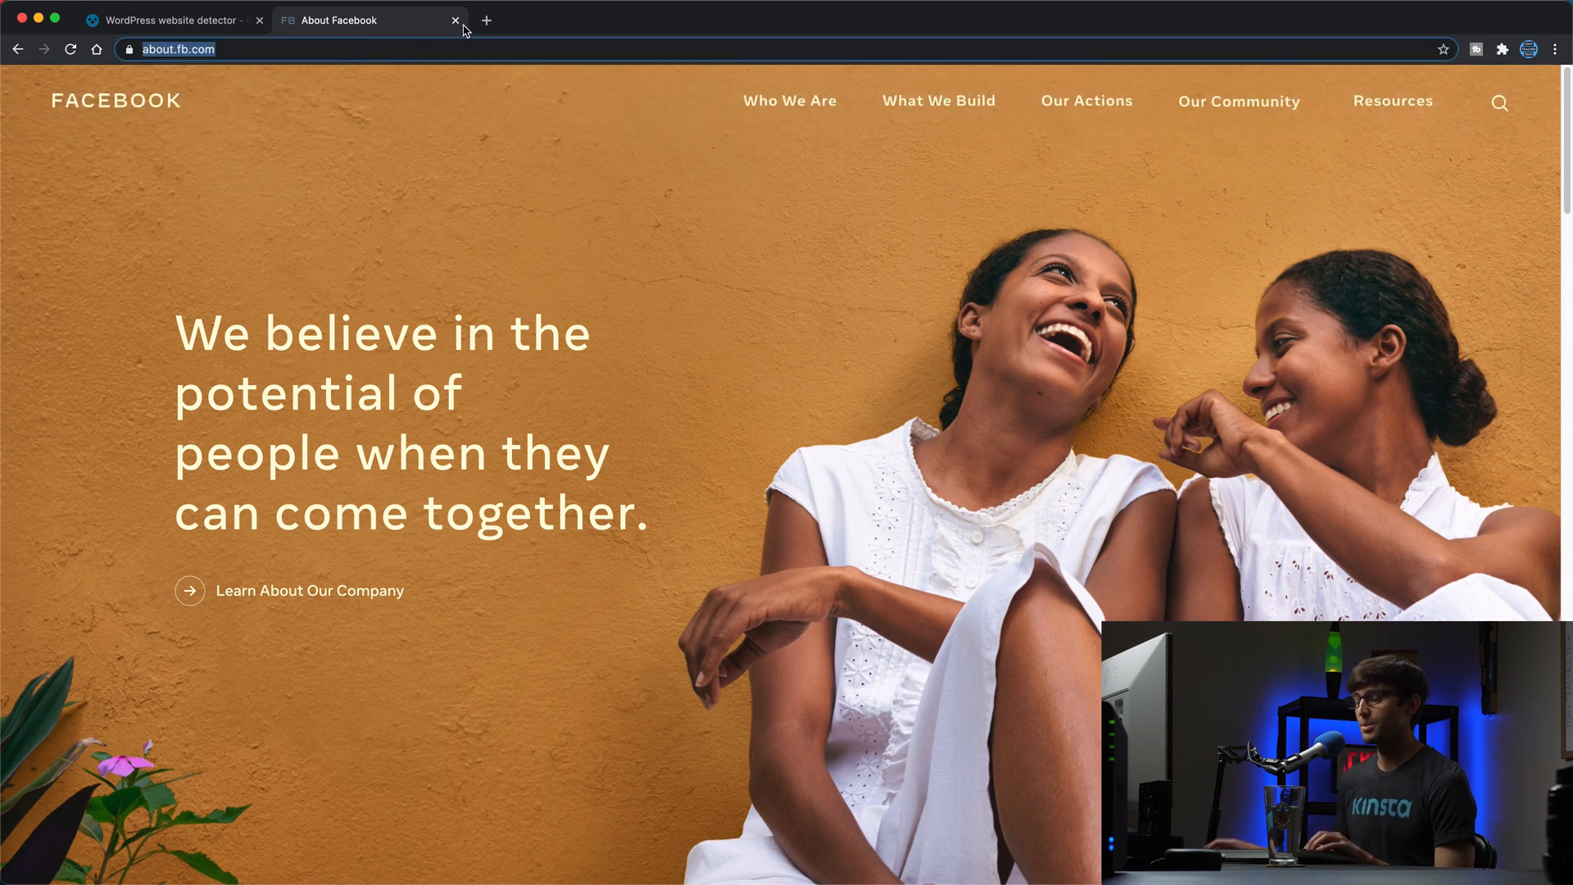
text(angrybirds.com/wp-admin)
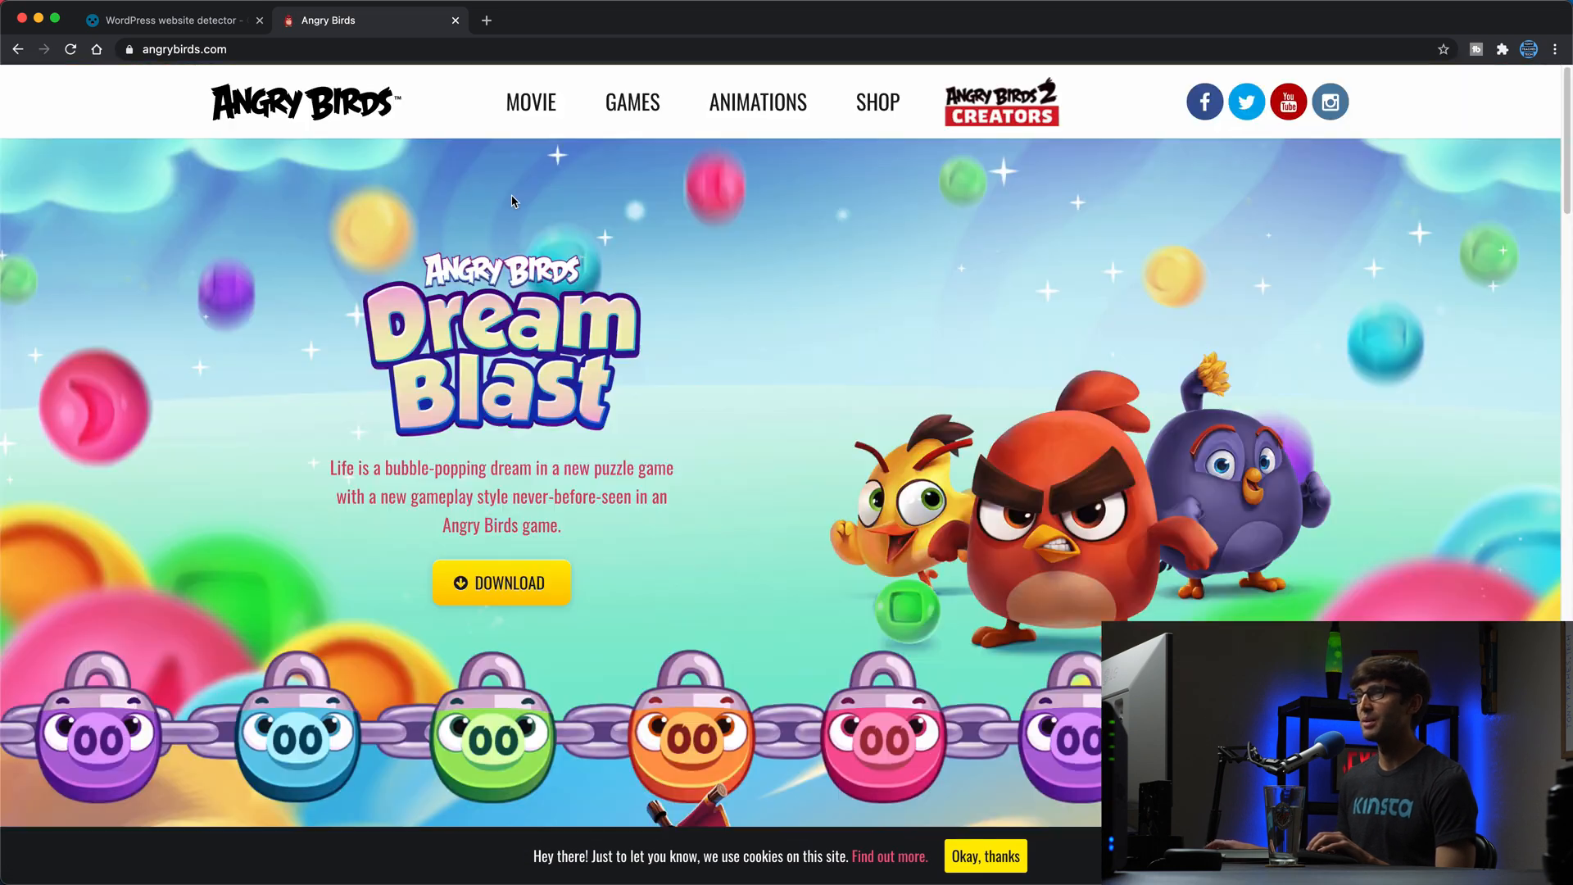
click(166, 19)
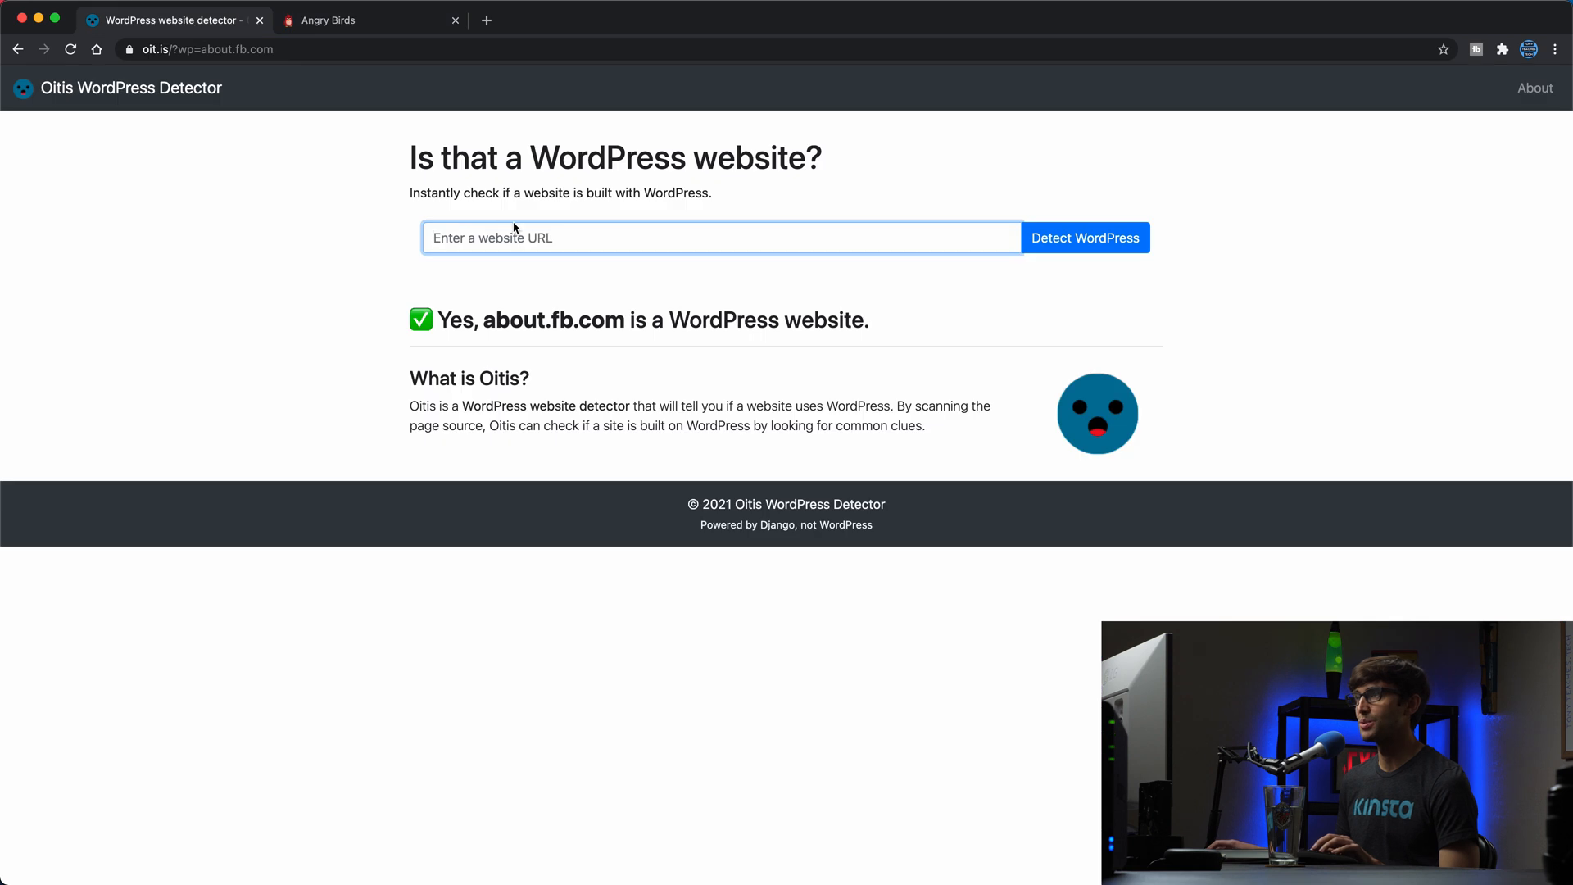
text(https://www.angrybirds.com/)
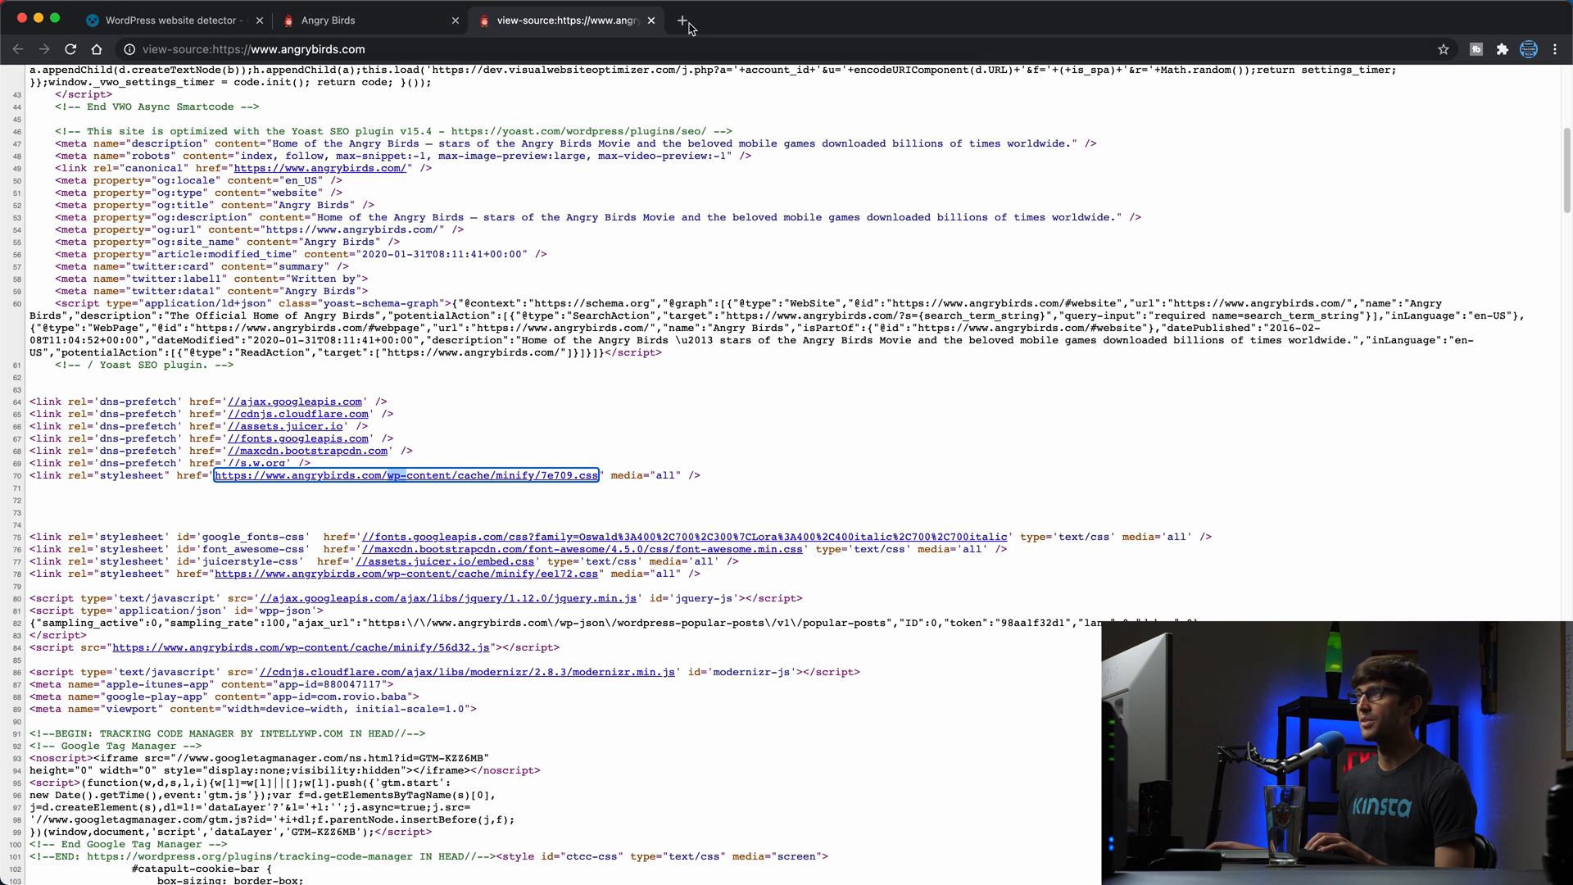
Review the Angry Birds page source, return to the detector start page and go to the Oitis About page
click(651, 20)
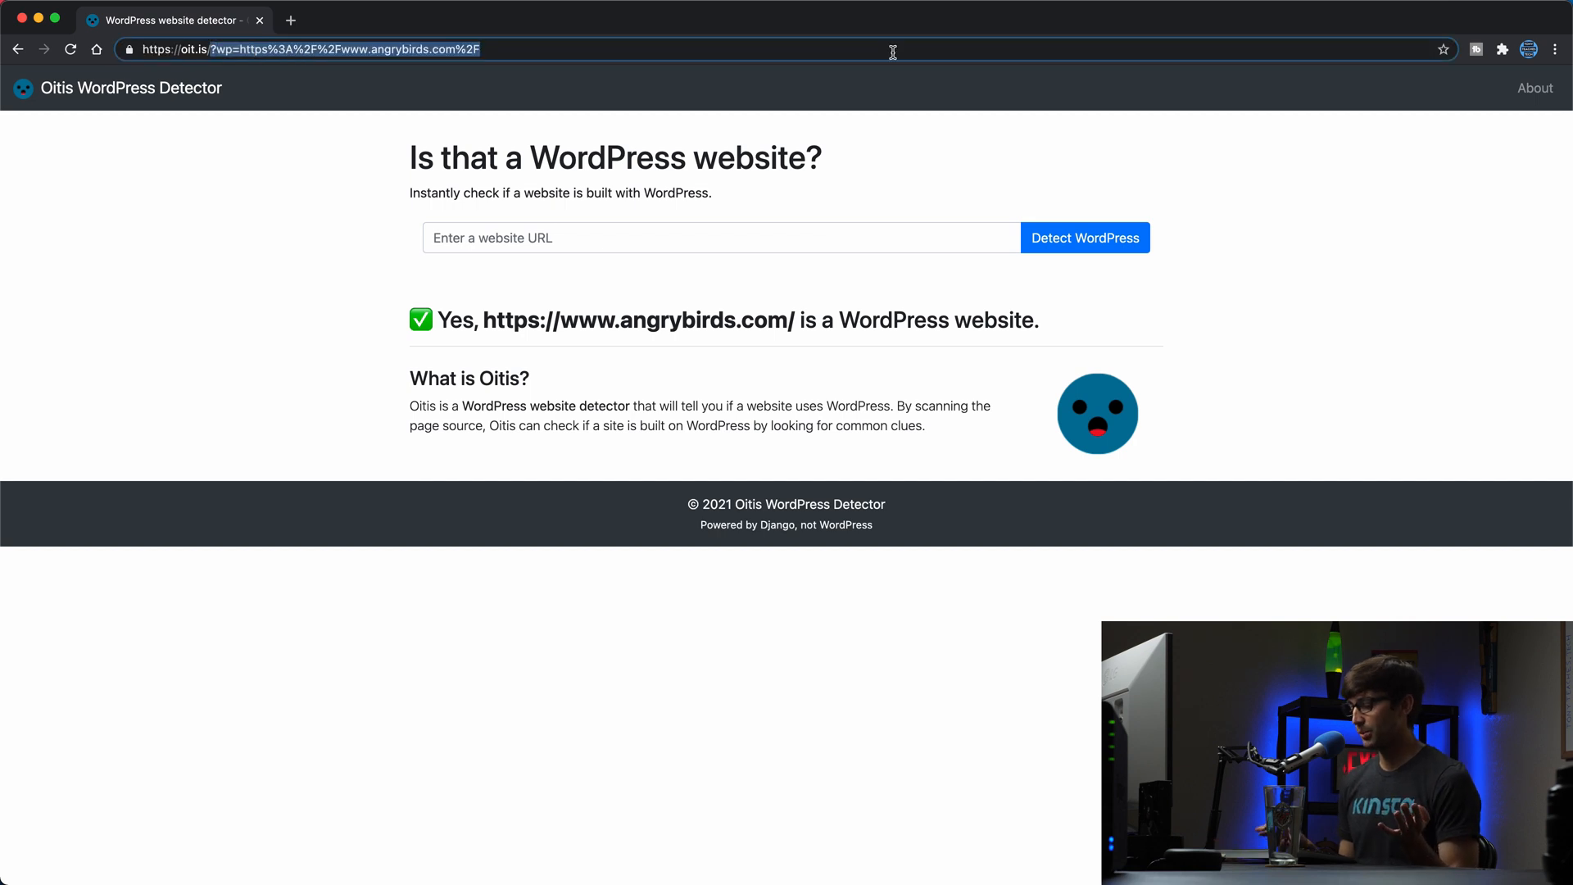
click(718, 238)
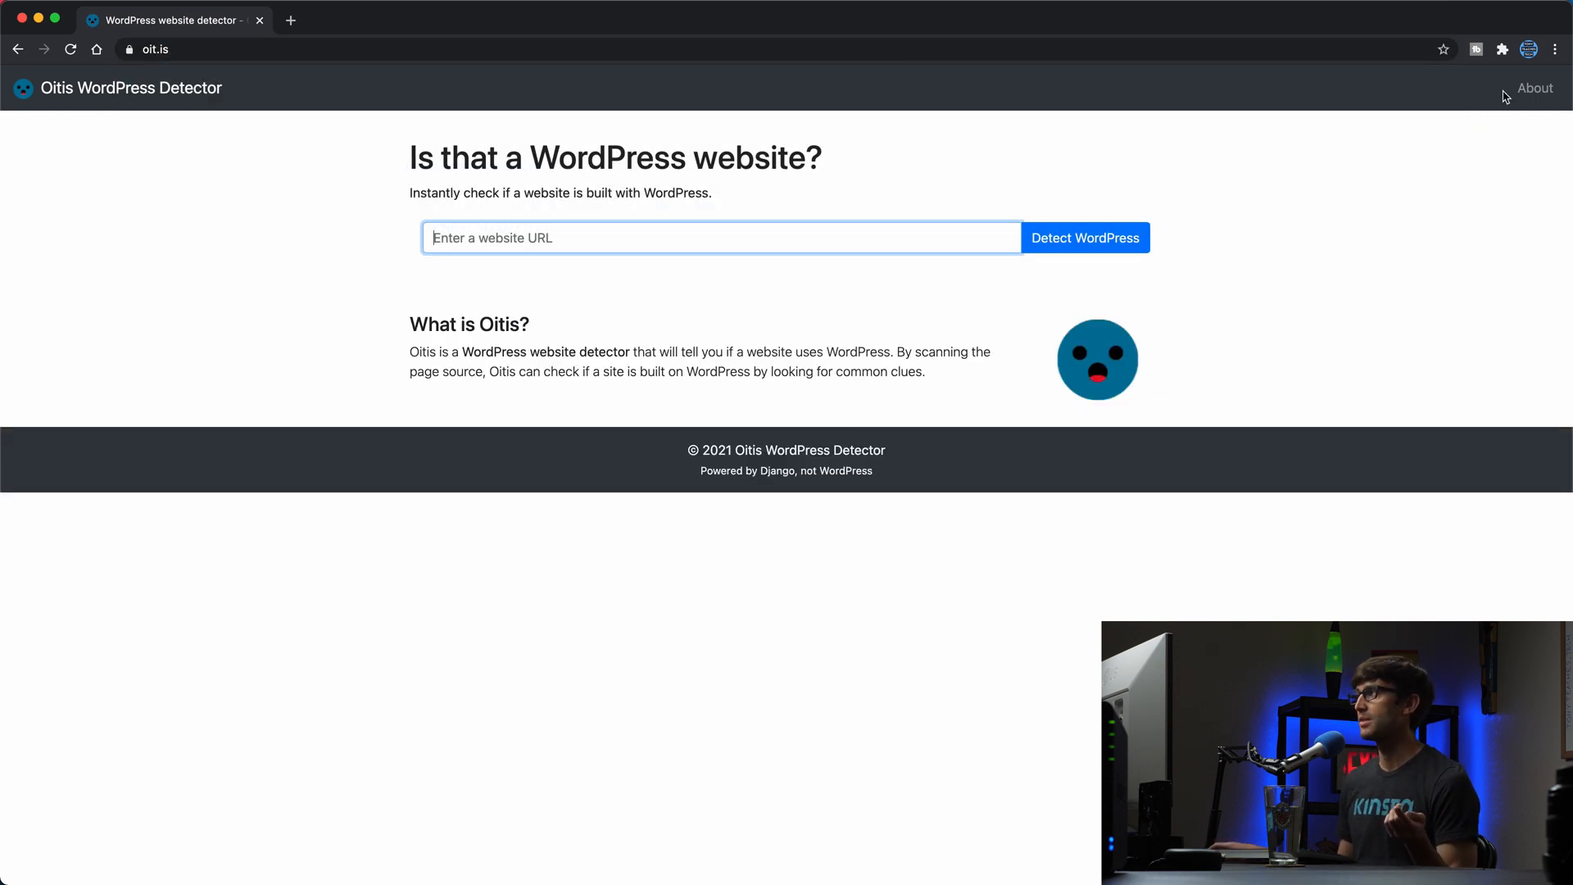
click(1533, 89)
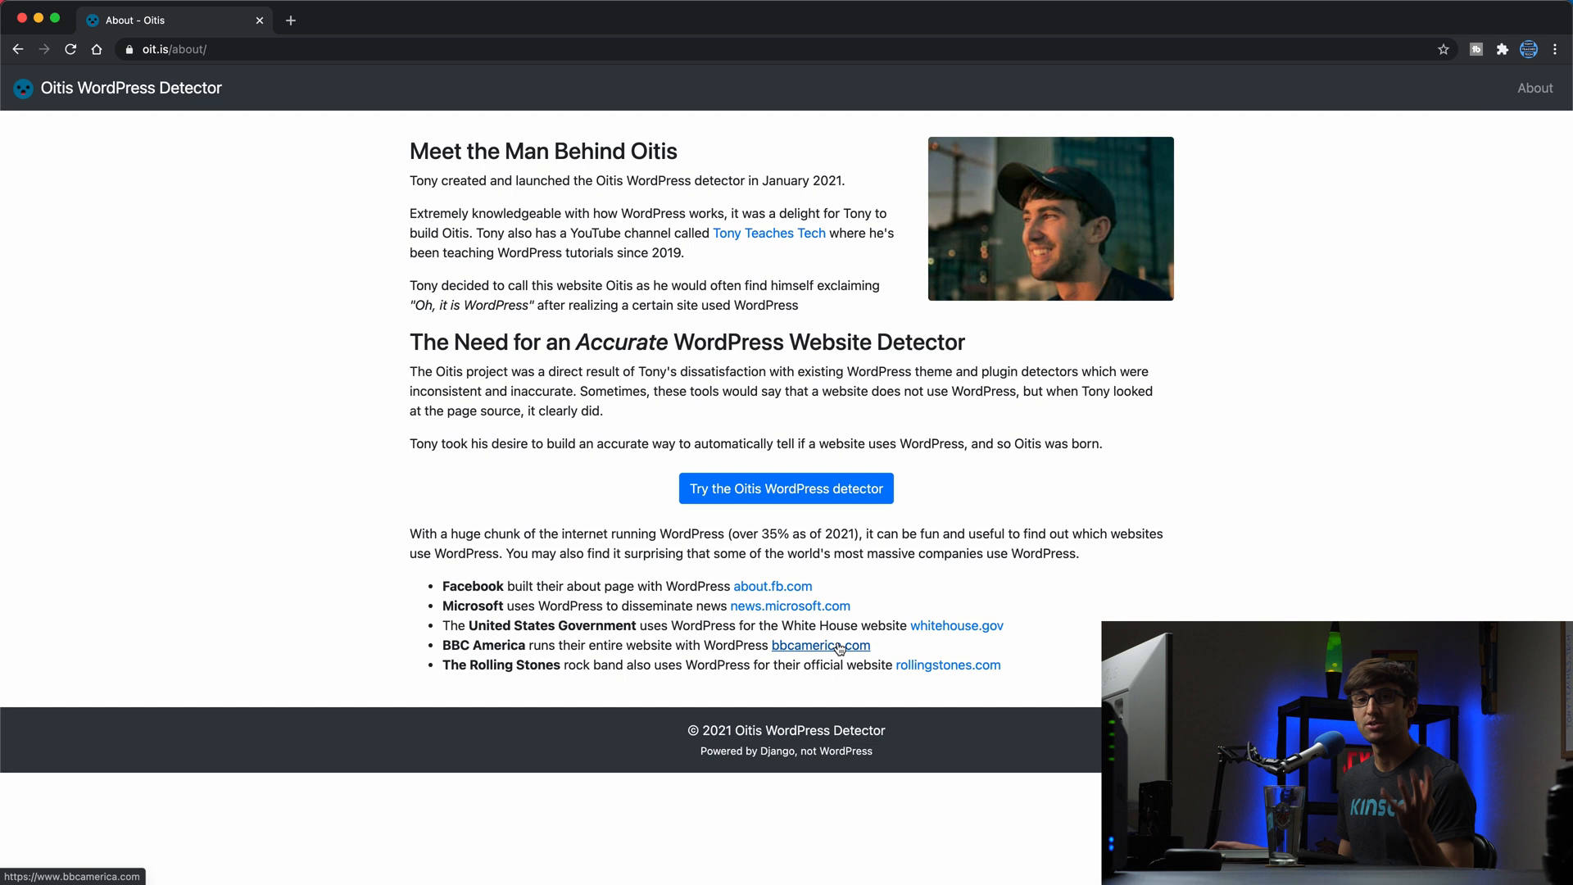